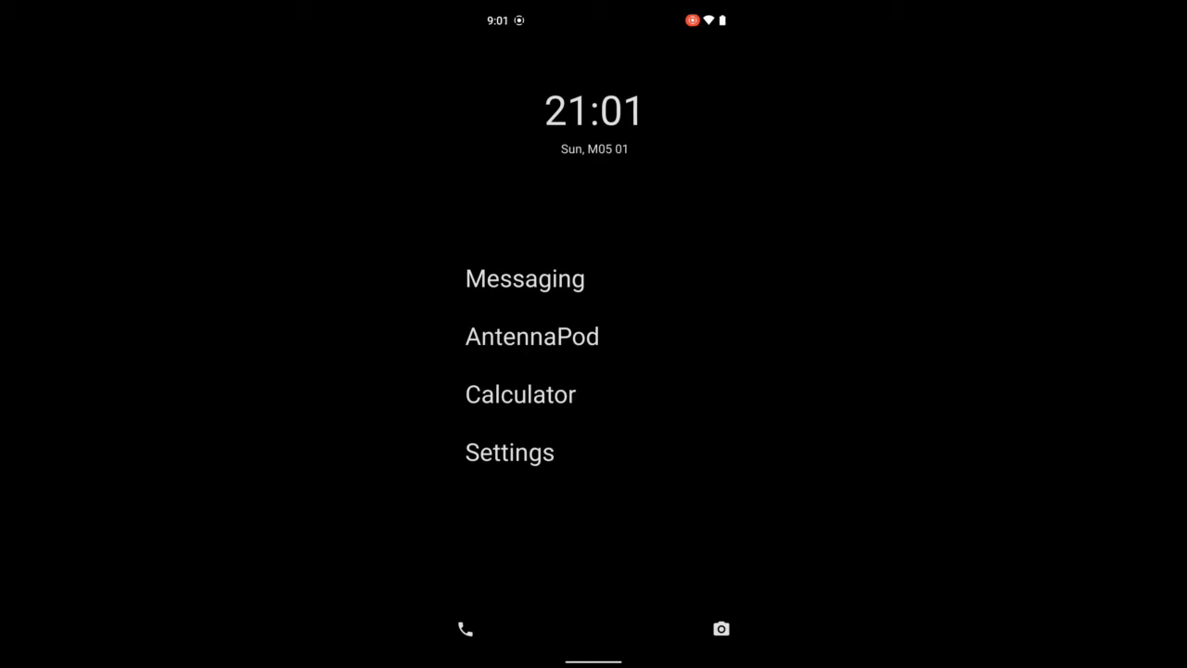
Review About phone showing Android 12 and the build number, then return to the settings list.
click(508, 453)
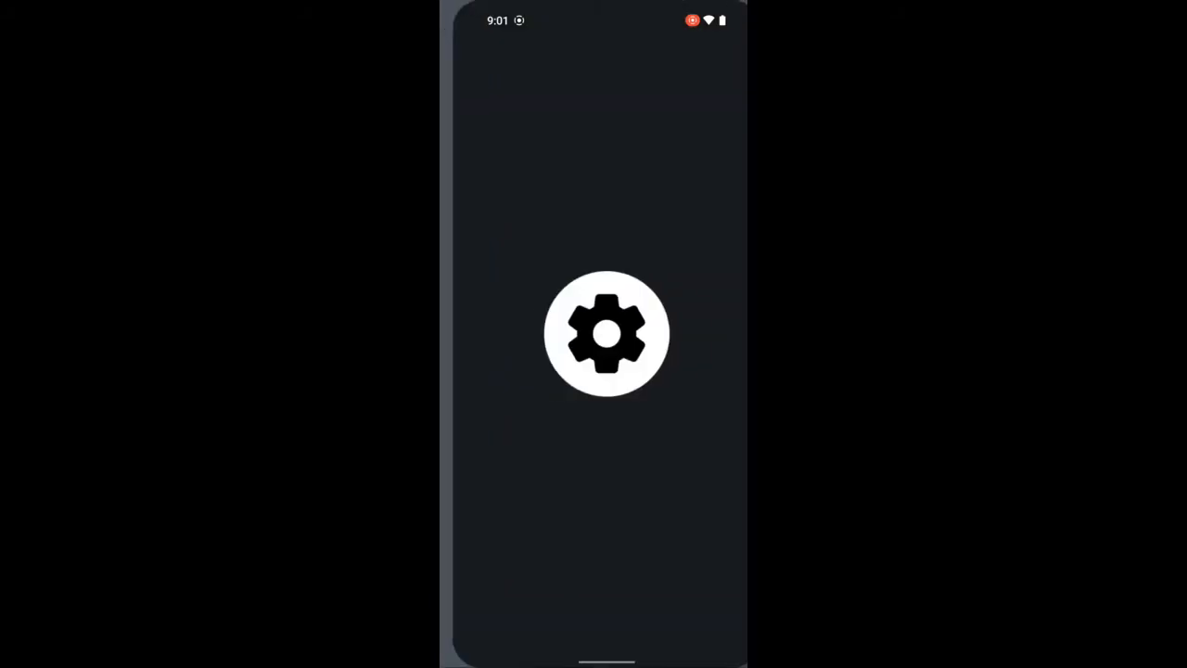
click(606, 334)
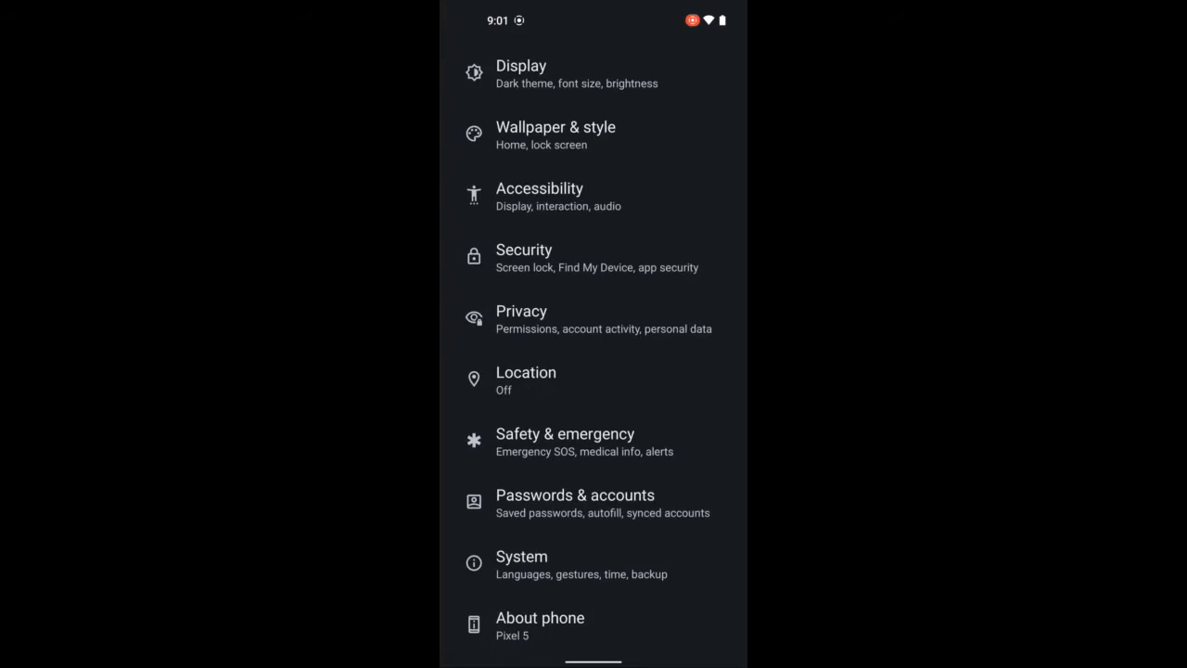
click(539, 616)
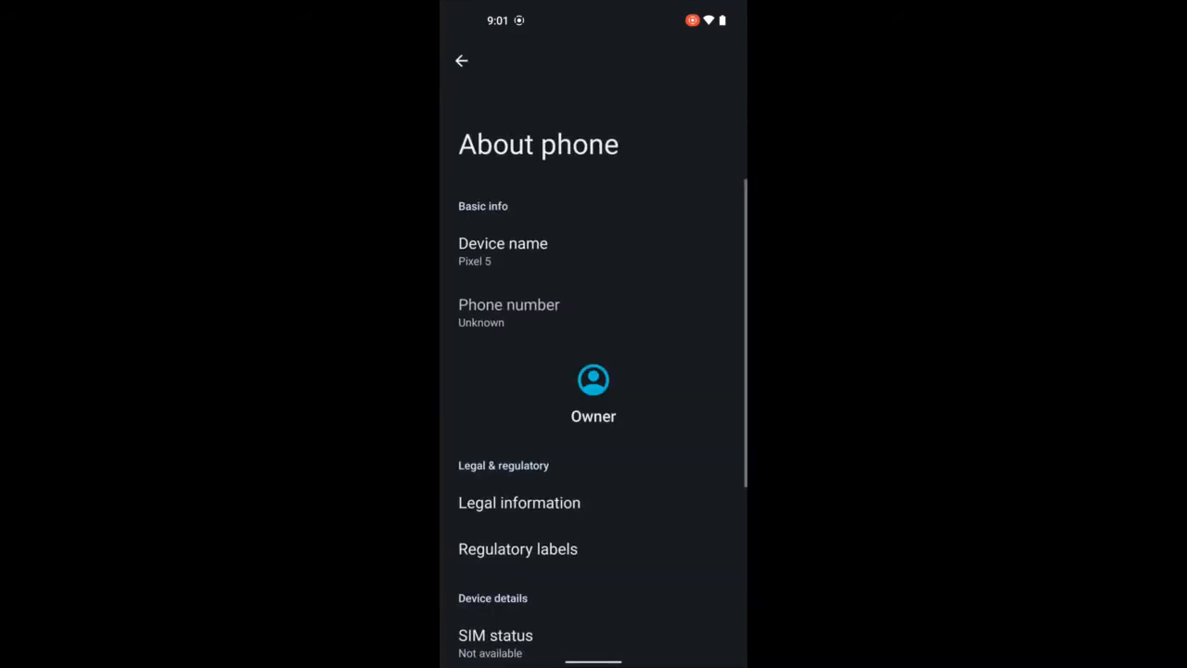
scroll(down, 3)
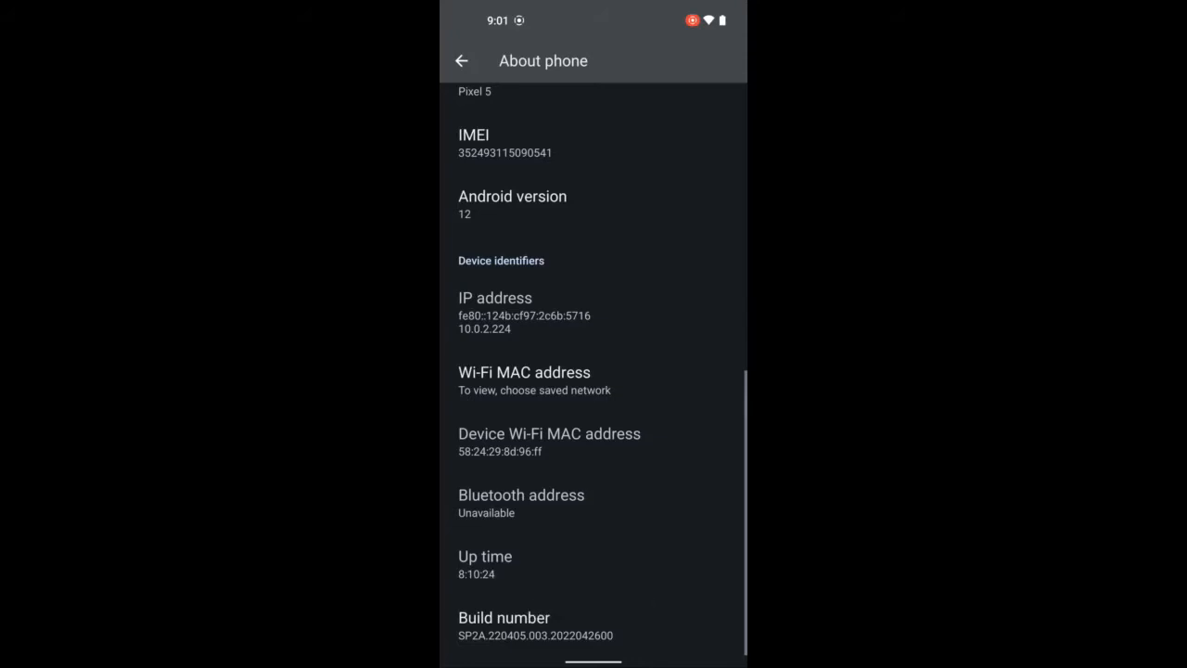
click(462, 60)
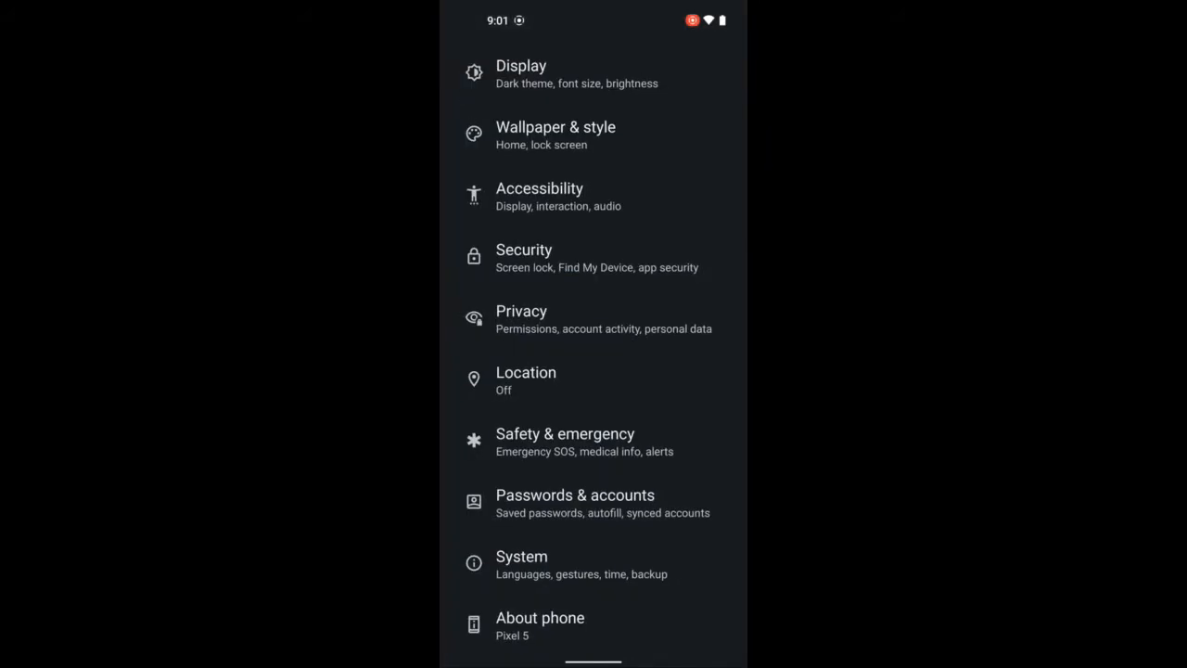
Under System > Developer options, confirm OEM unlocking is on and reach the Debugging section.
click(521, 564)
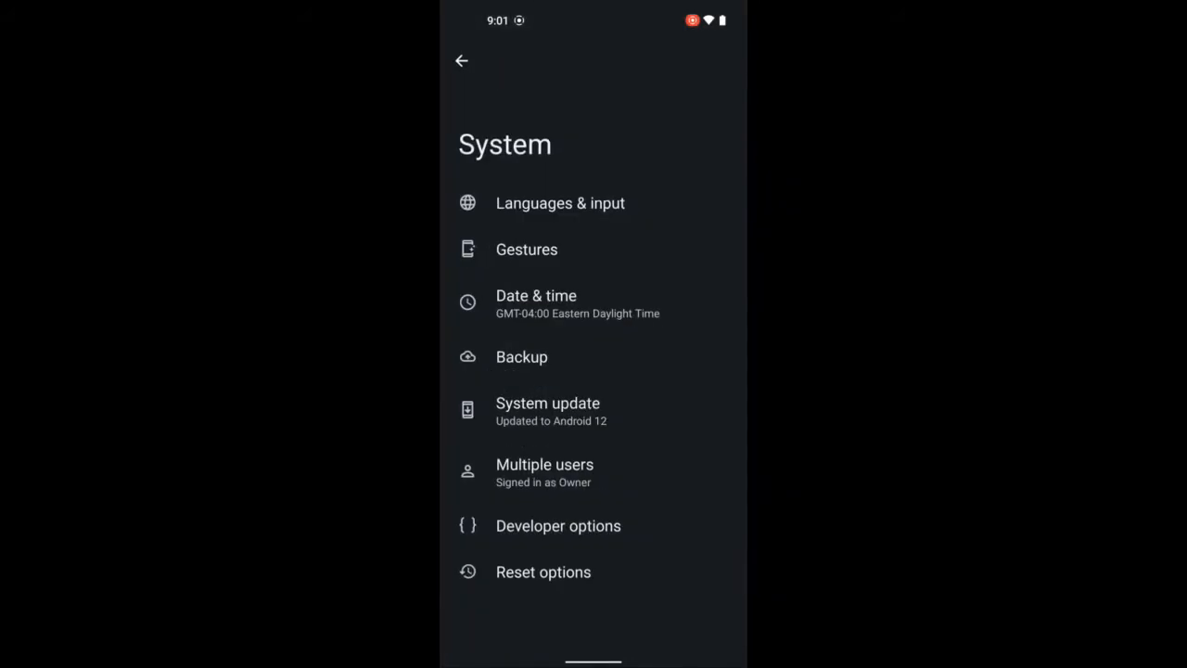
click(558, 527)
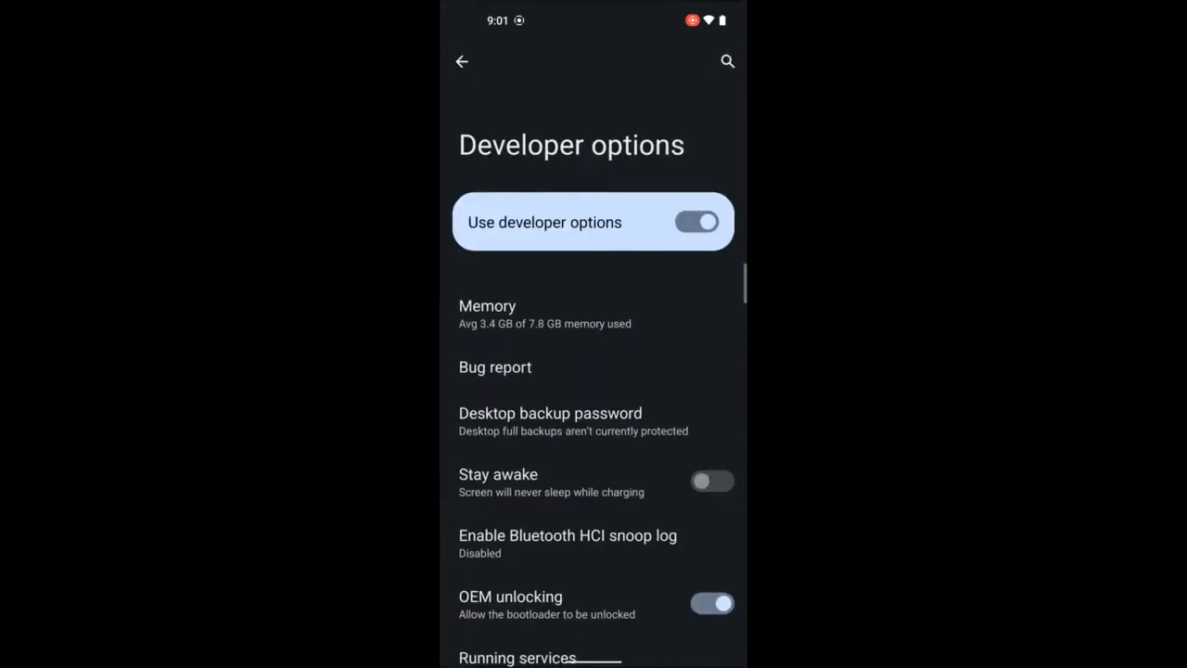
scroll(down, 3)
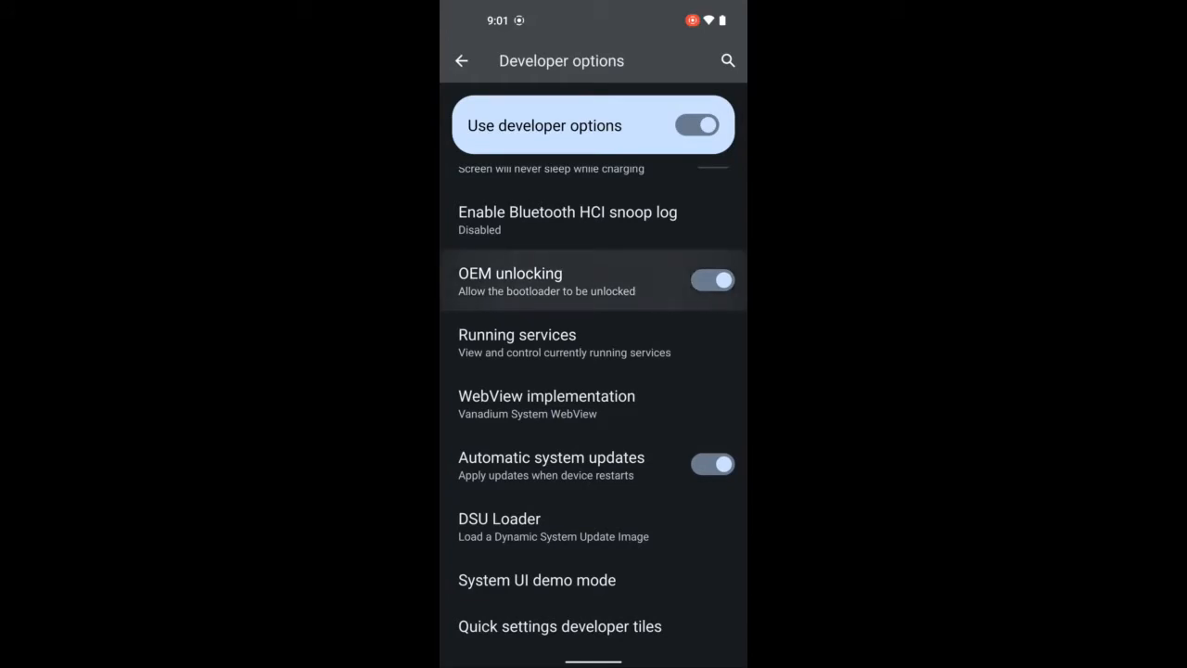
scroll(down, 3)
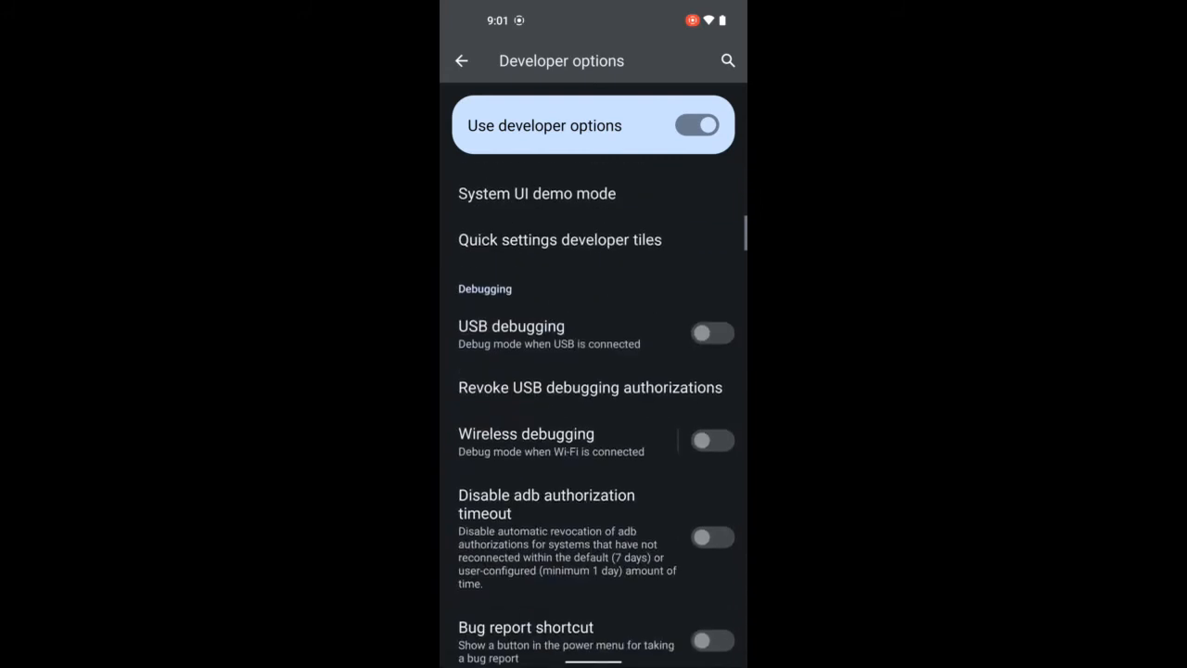
click(712, 331)
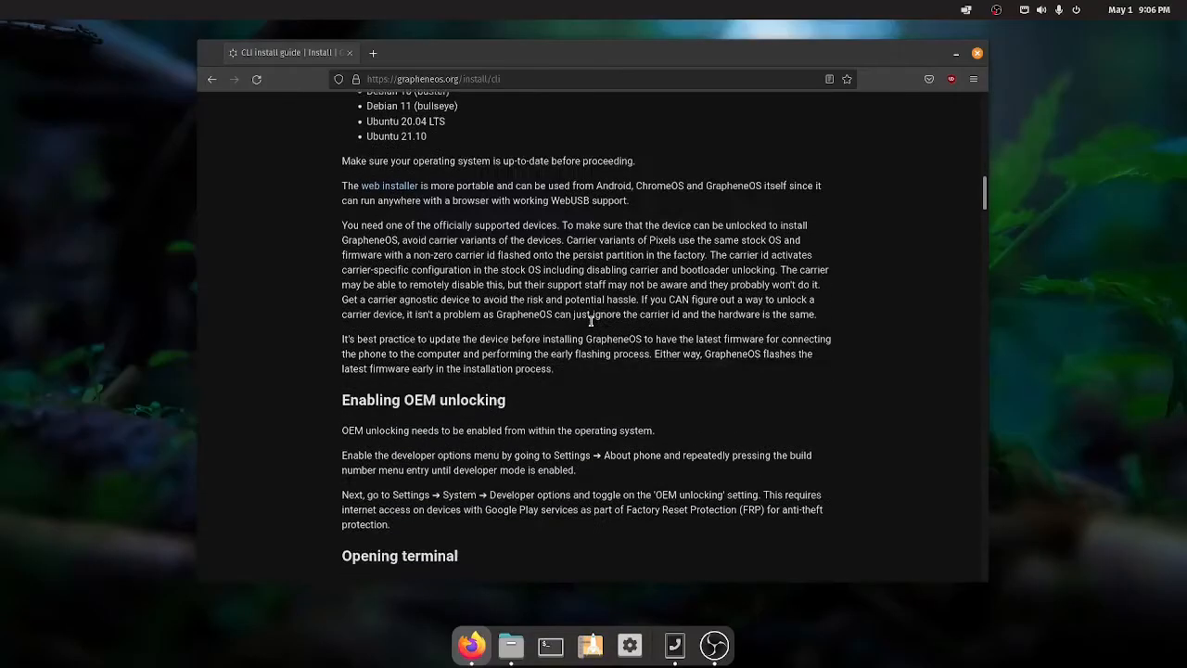
Locate Standalone platform-tools and download the Linux platform-tools zip via its link.
scroll(down, 3)
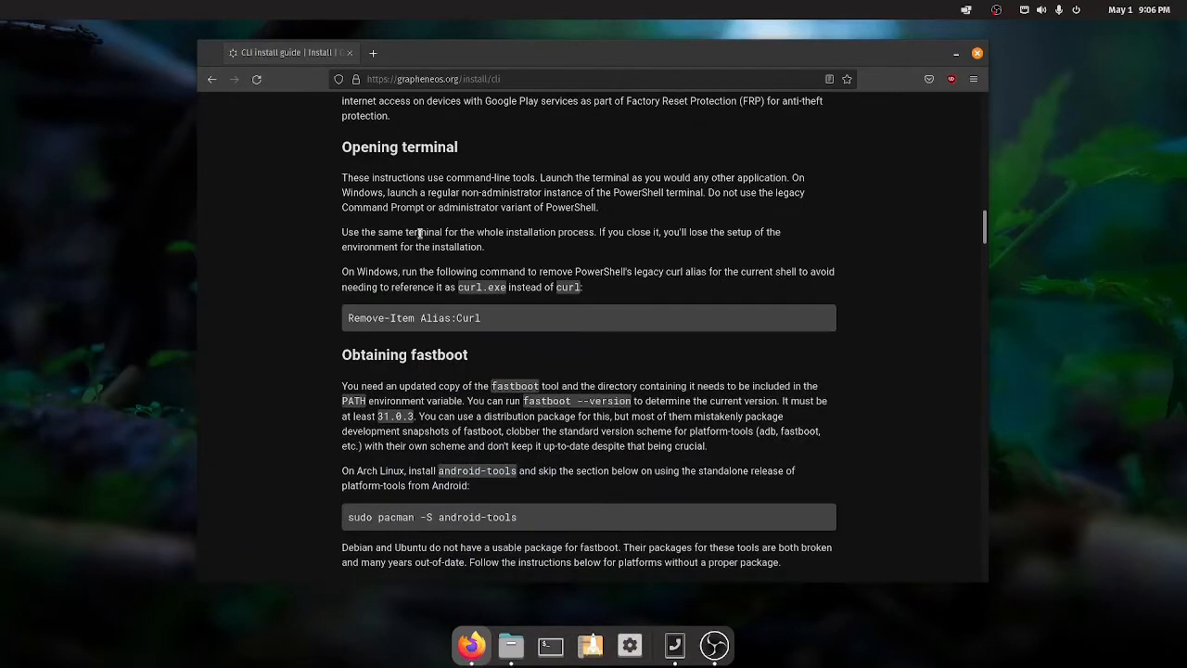
scroll(down, 3)
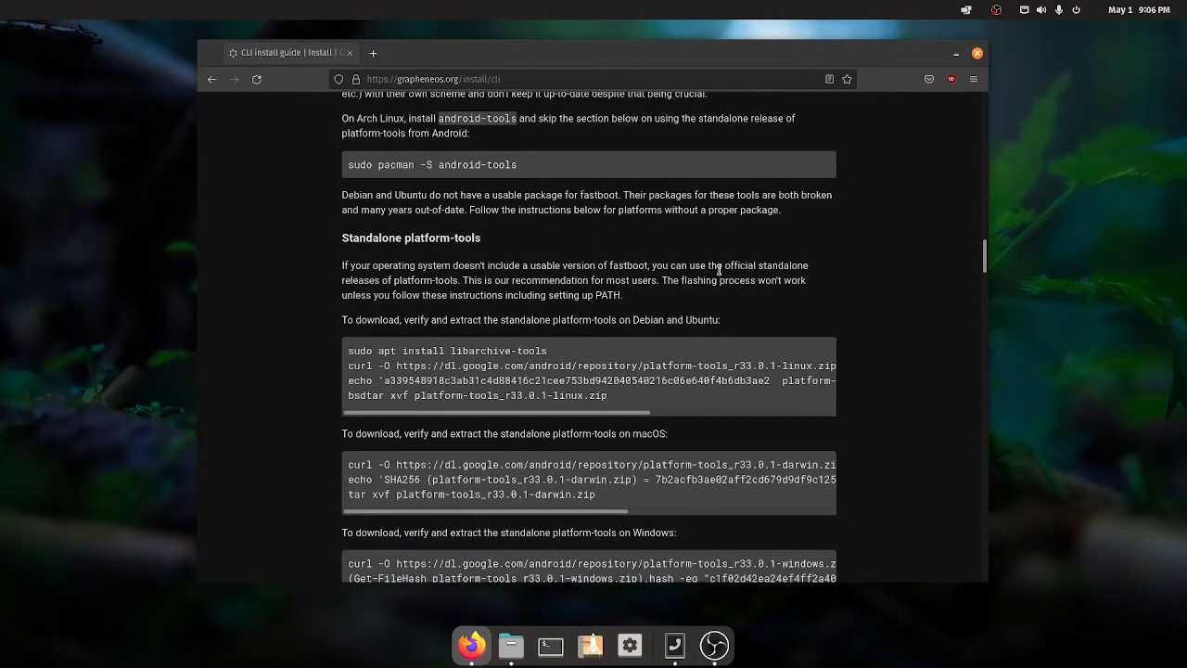
mouse_move(534, 324)
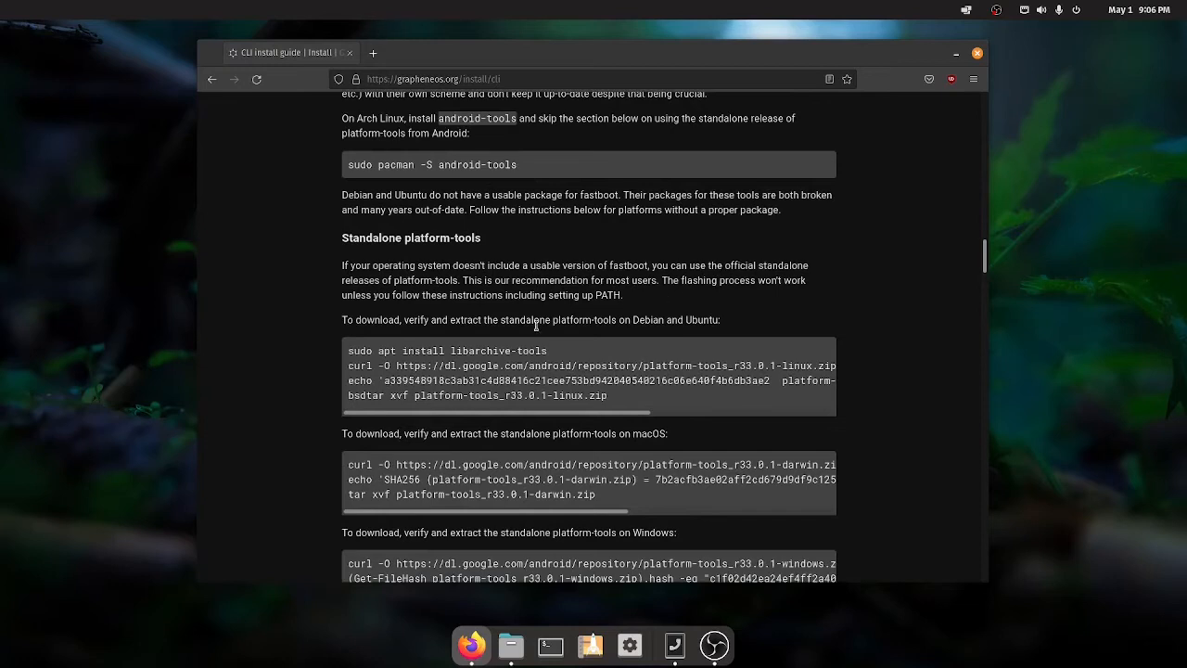
mouse_move(437, 367)
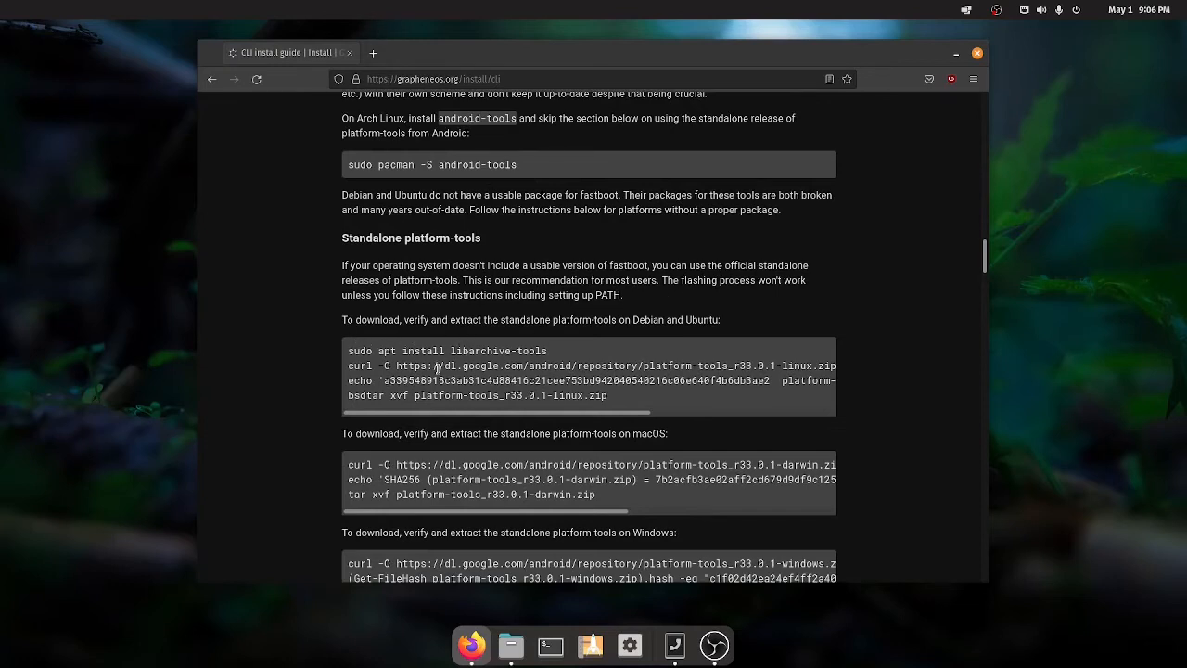
drag(397, 365, 666, 366)
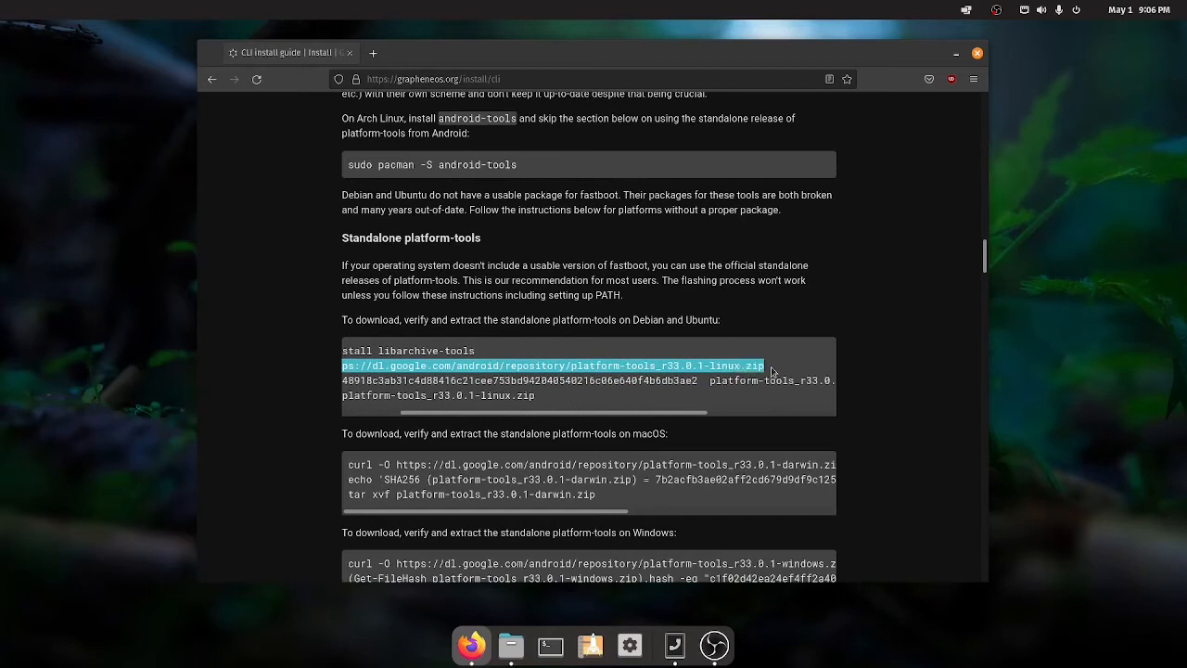
mouse_move(406, 334)
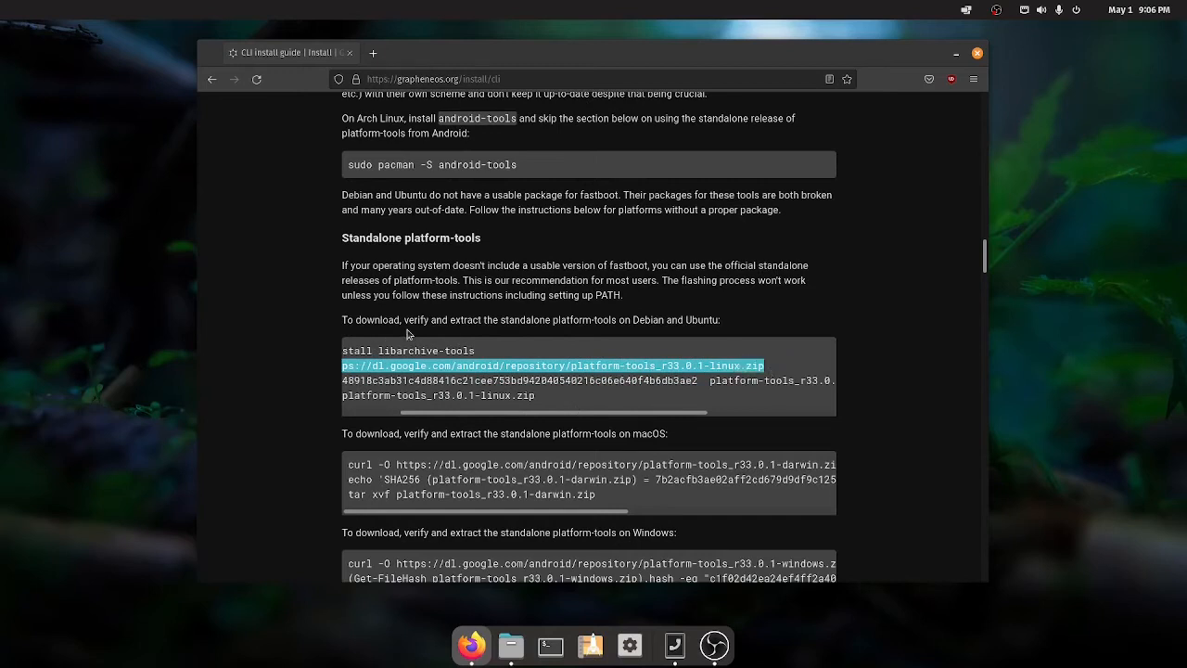
scroll(down, 3)
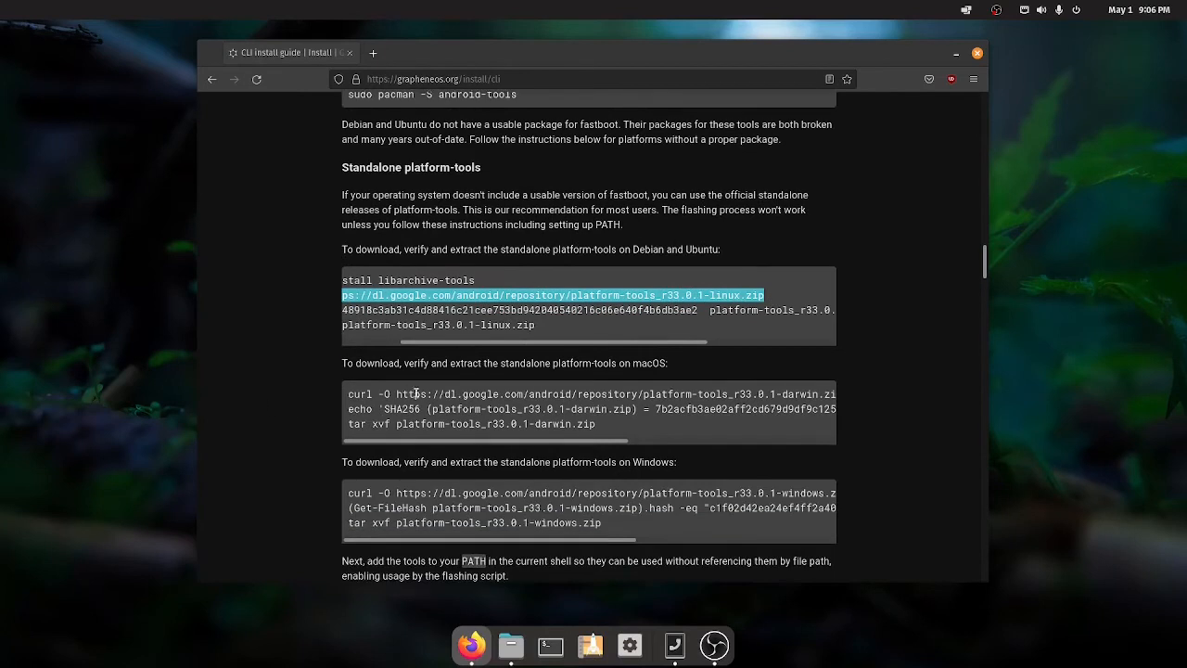
mouse_move(593, 483)
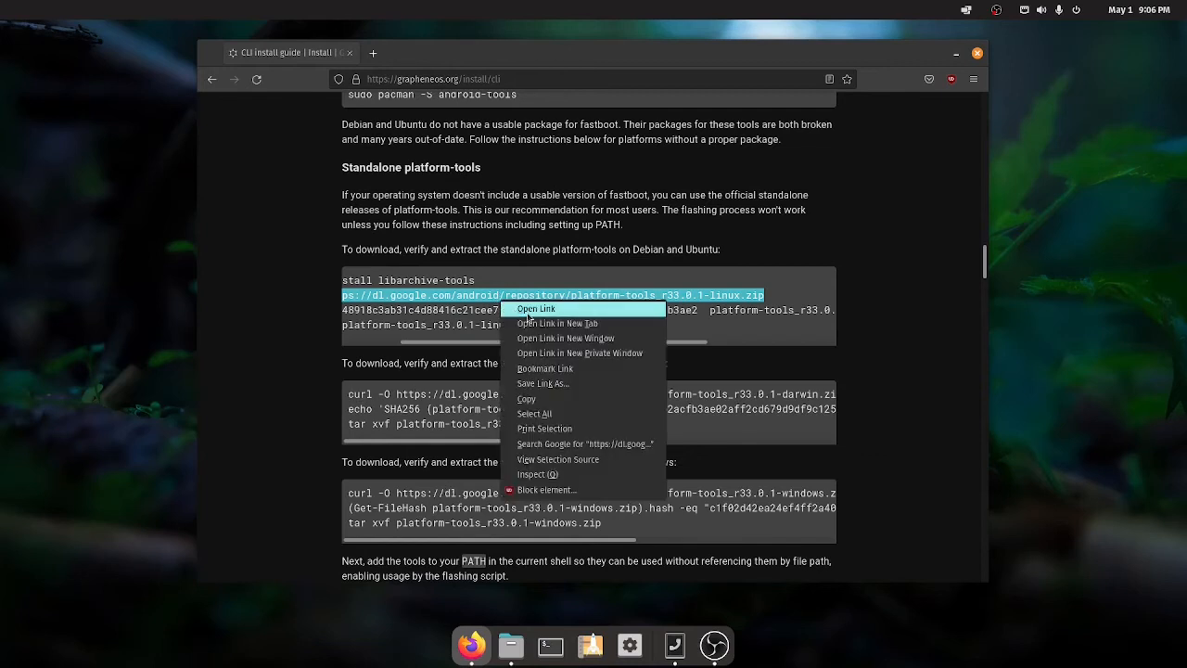
click(536, 308)
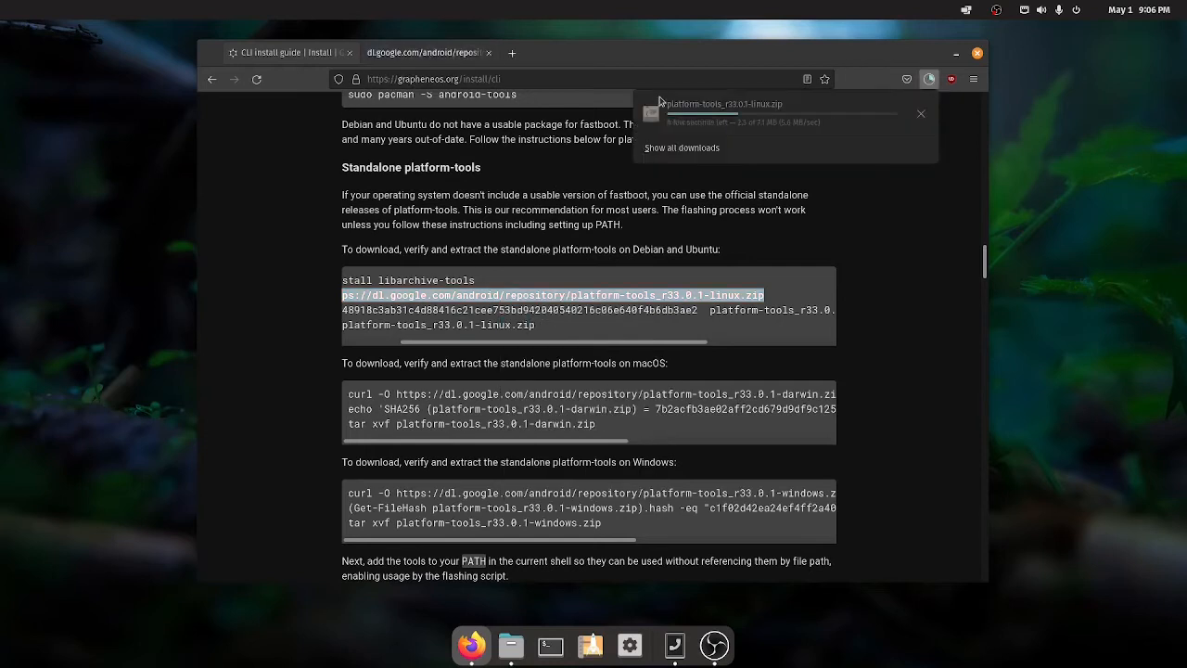
Show the downloaded zip, then enter platform-tools_r33.0.1-linux under Documents.
click(510, 645)
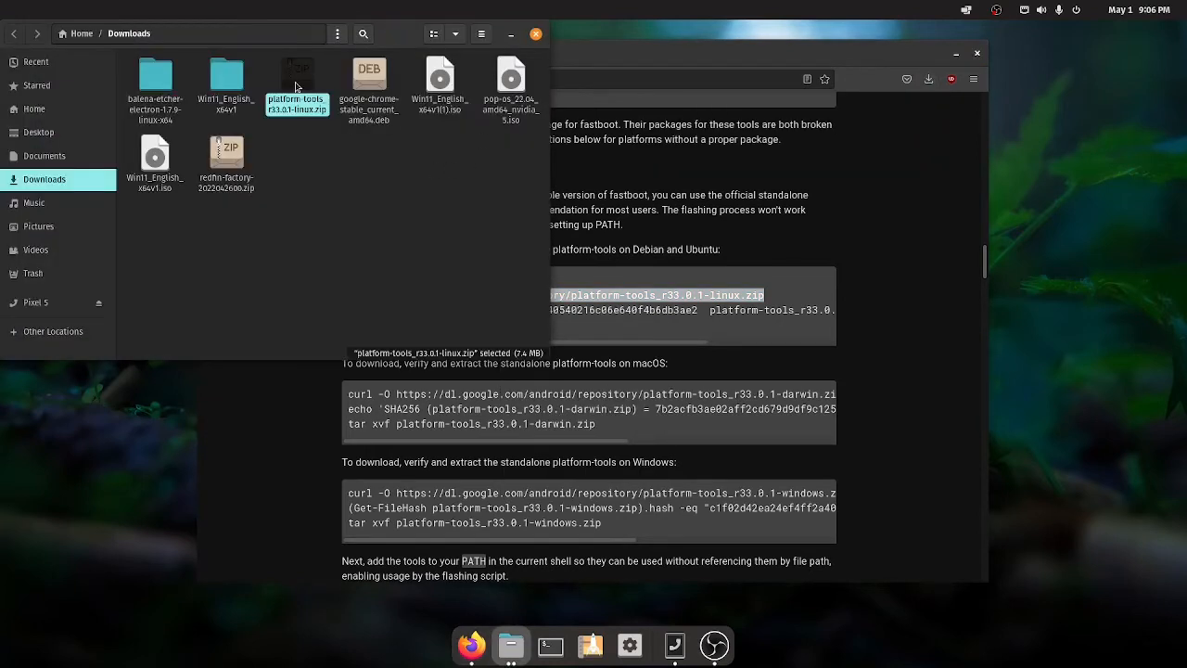
right_click(296, 84)
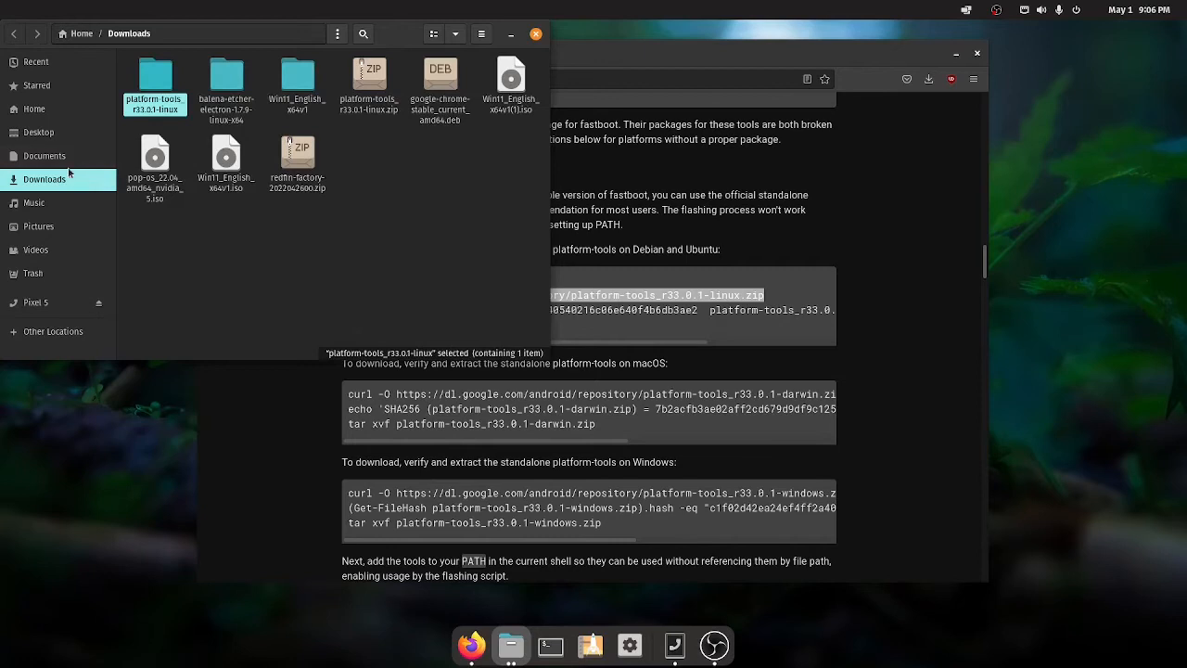
click(44, 155)
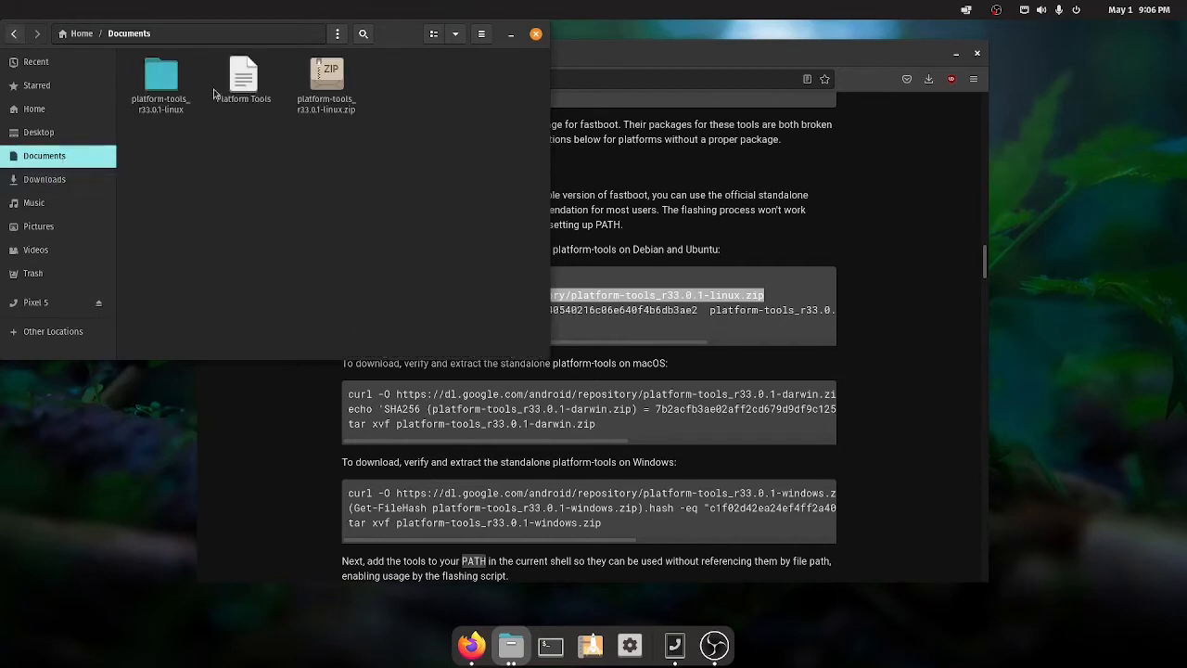
click(159, 76)
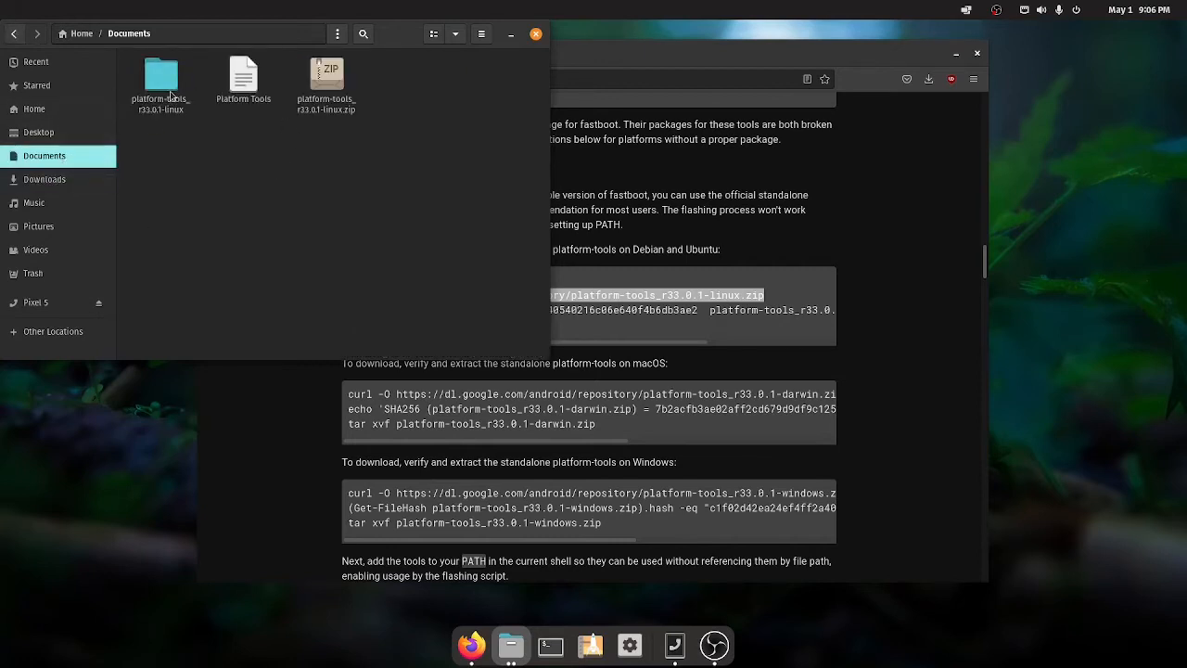
double_click(159, 78)
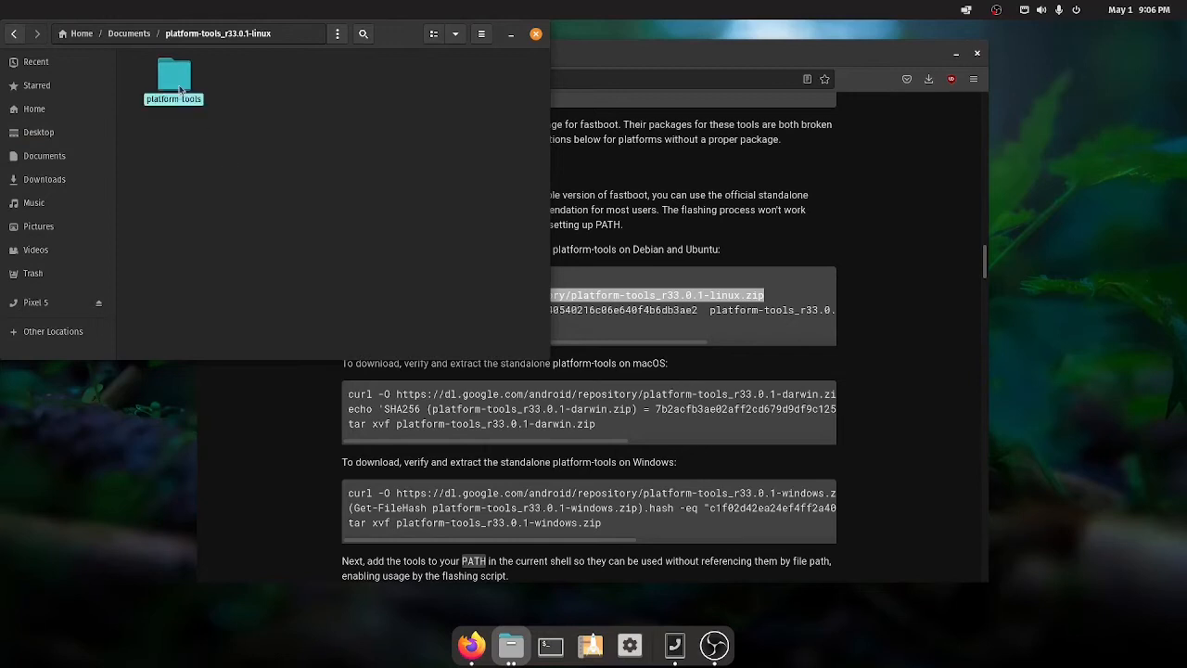
Enter the inner platform-tools folder and open a terminal there.
double_click(174, 76)
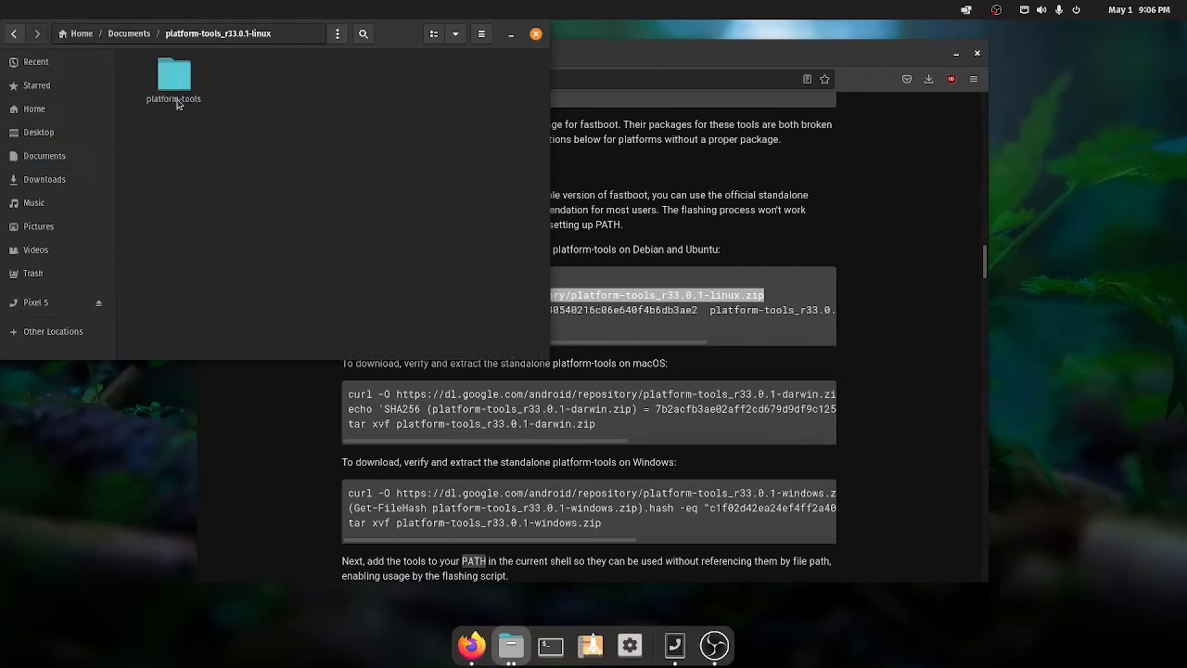
double_click(175, 76)
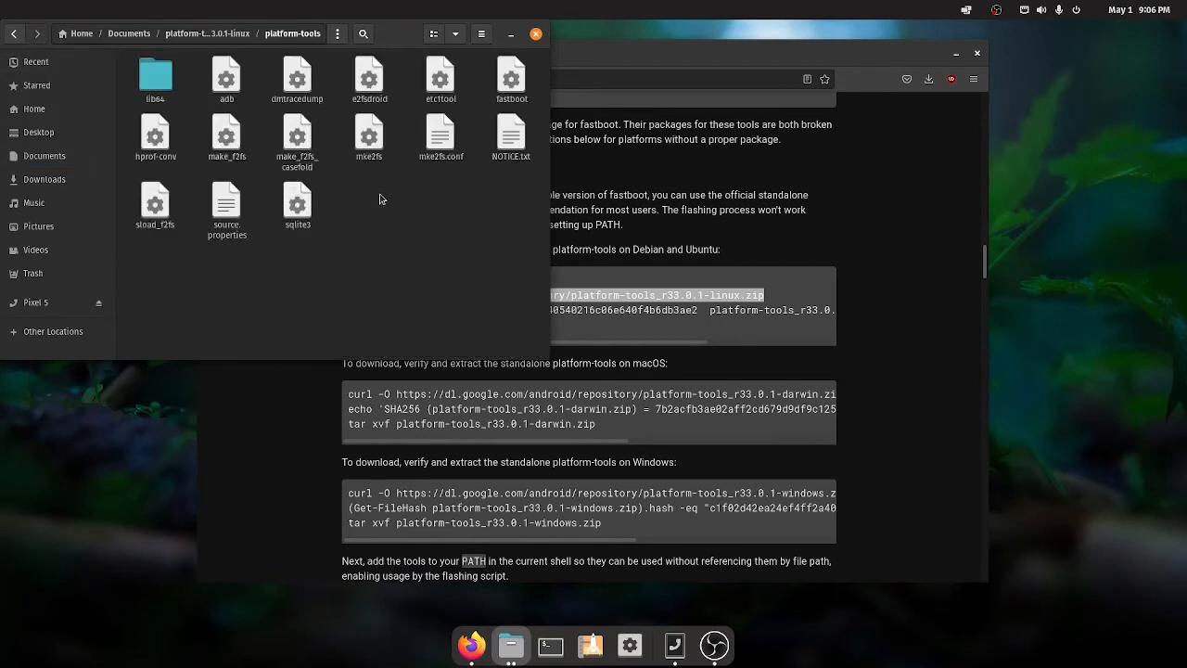
right_click(379, 198)
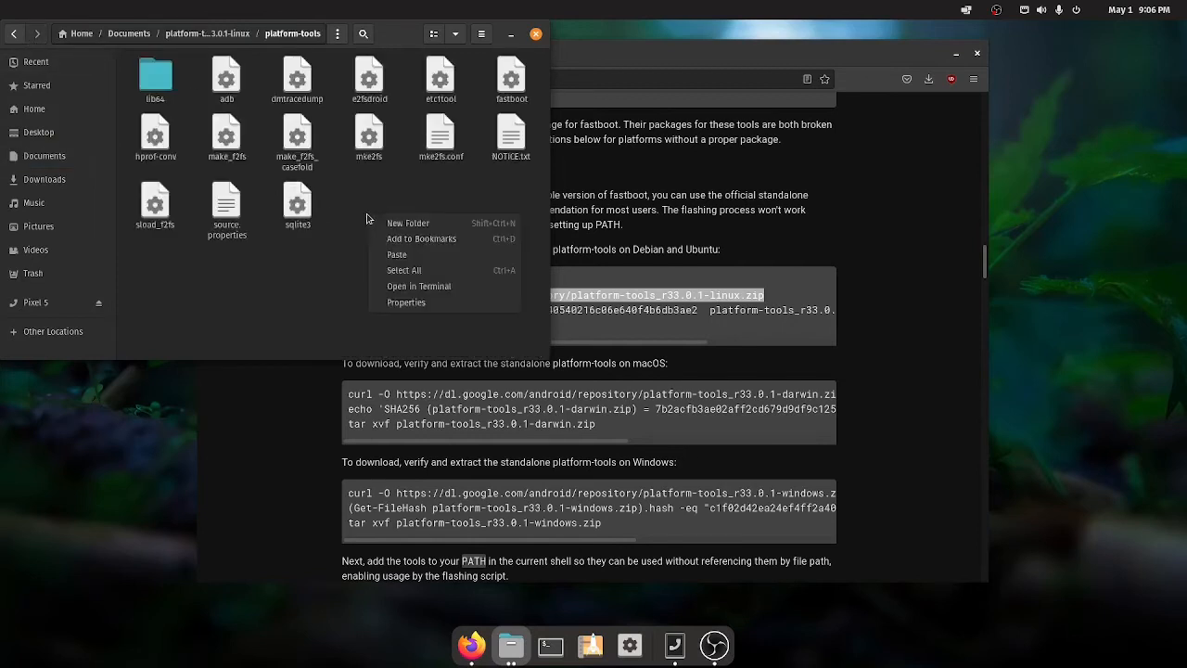
click(419, 286)
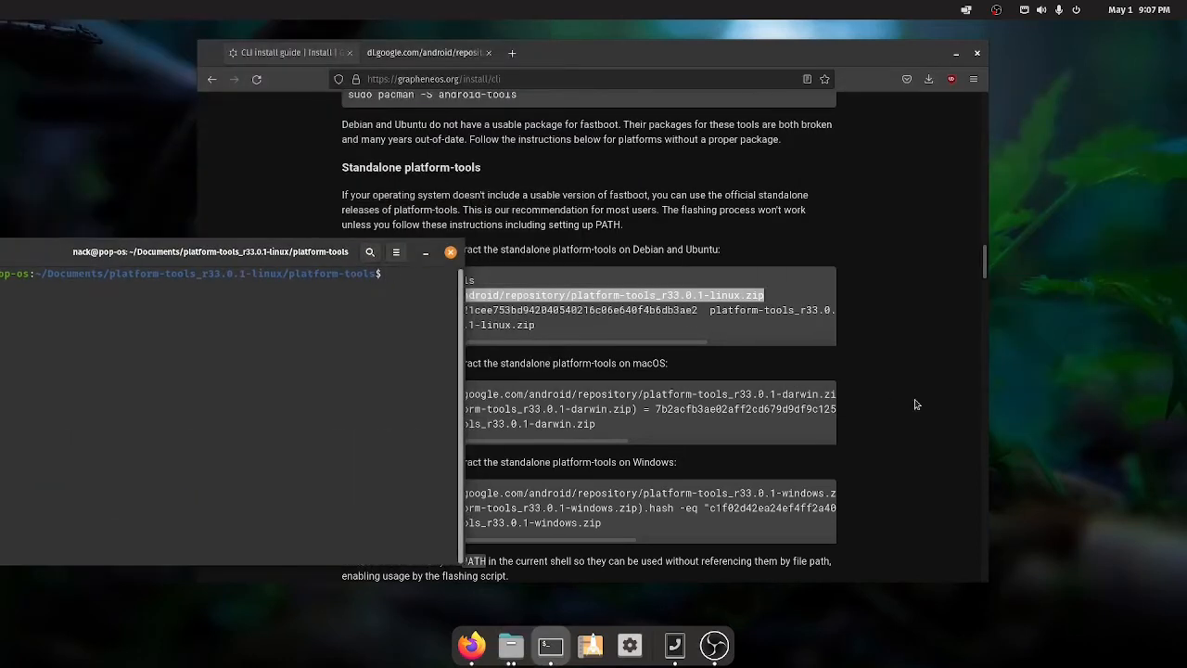
Copy the guide's export PATH="$PWD/platform-tools:$PATH" line into the terminal.
scroll(down, 3)
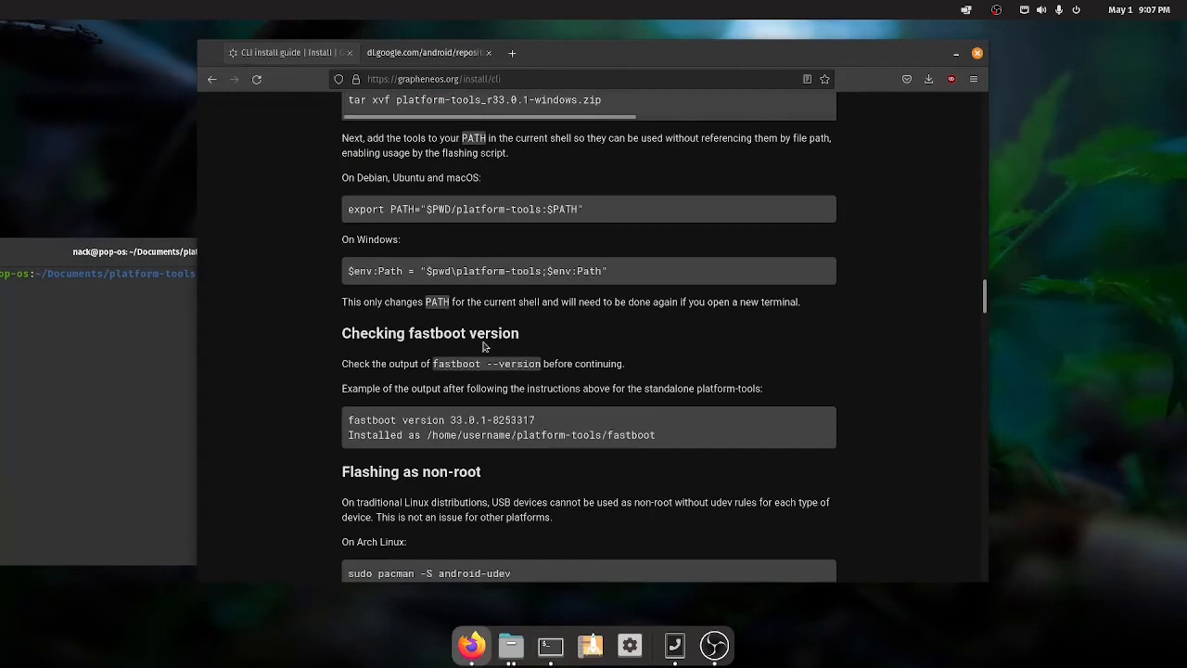
mouse_move(380, 189)
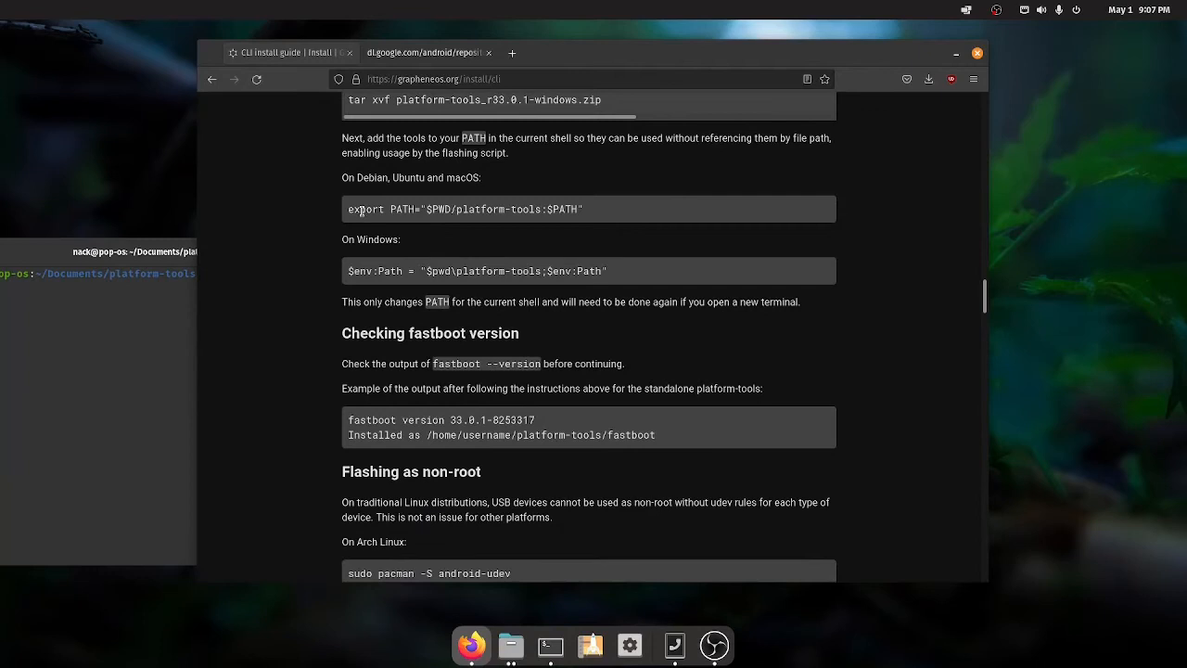
drag(363, 208, 582, 207)
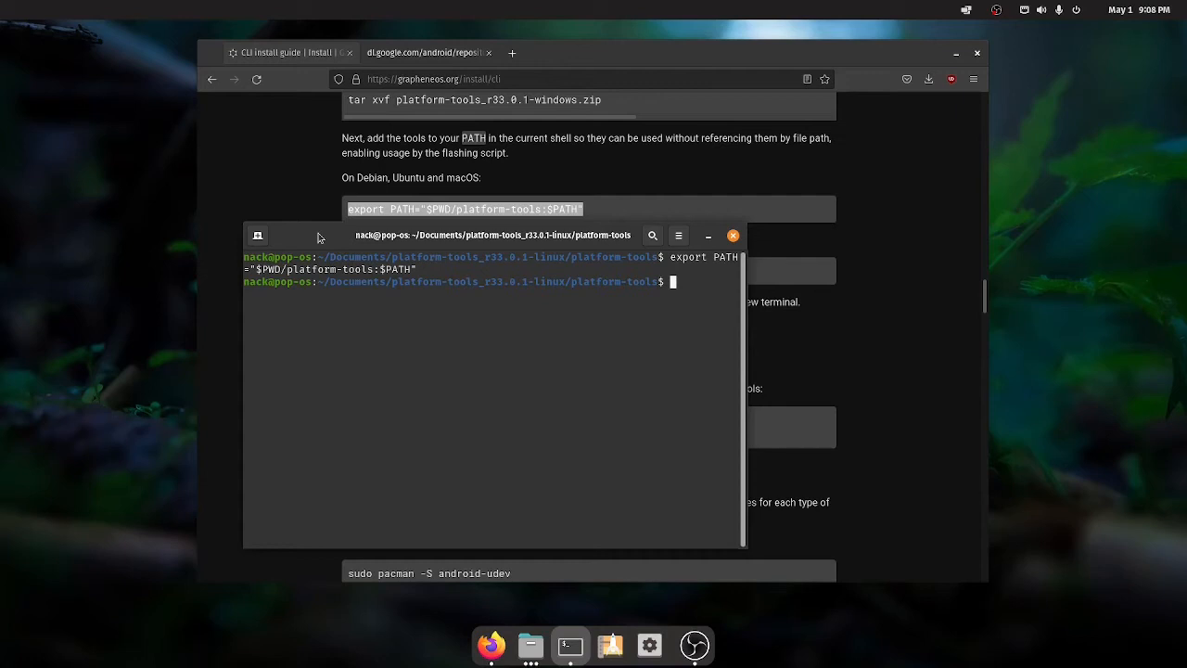
From the parent folder, export PATH with platform-tools so fastboot --version reports 33.0.1.
text(cd ..)
text(ls)
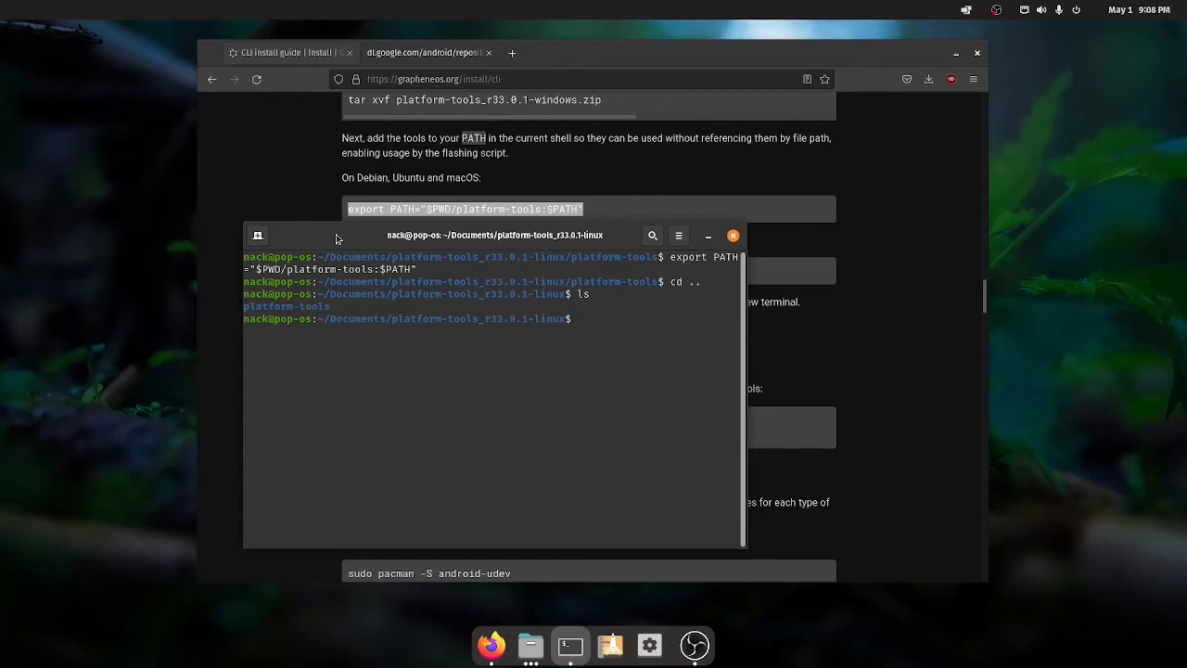
text(fas)
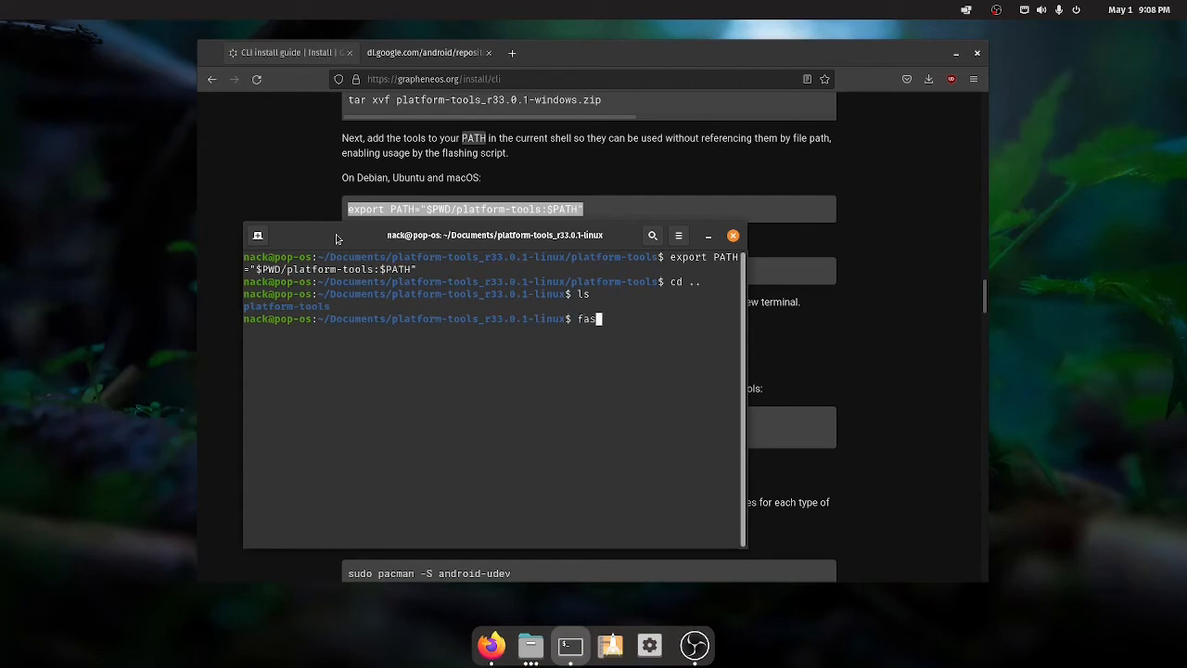
text(tboot --v)
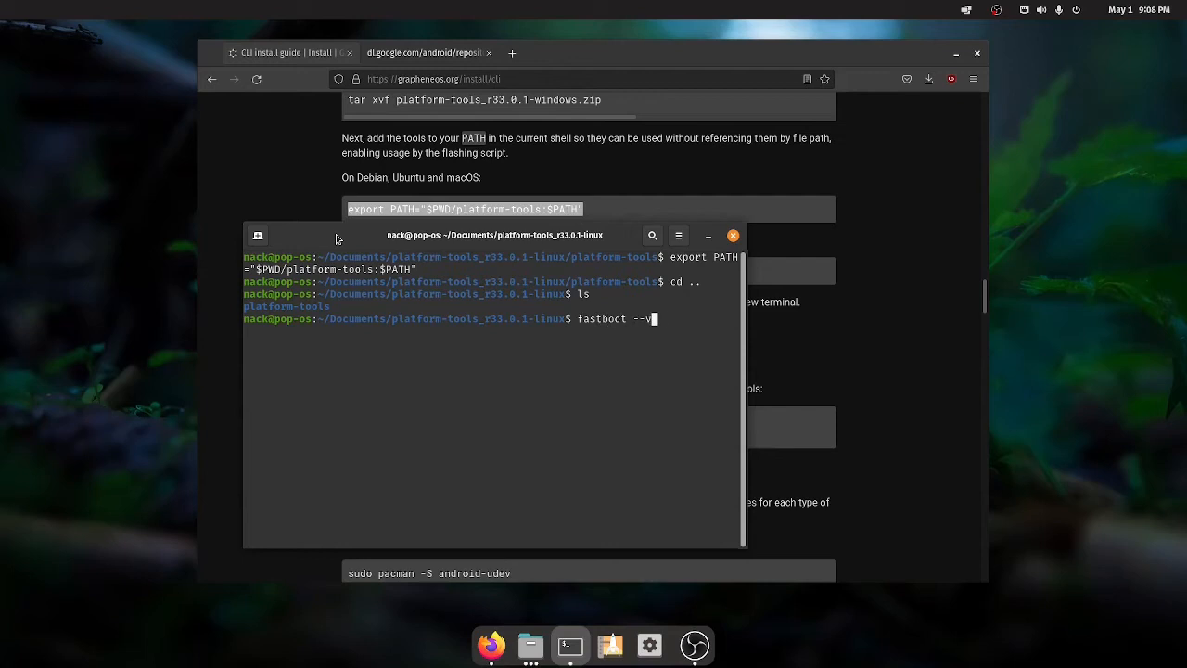
text(ersion)
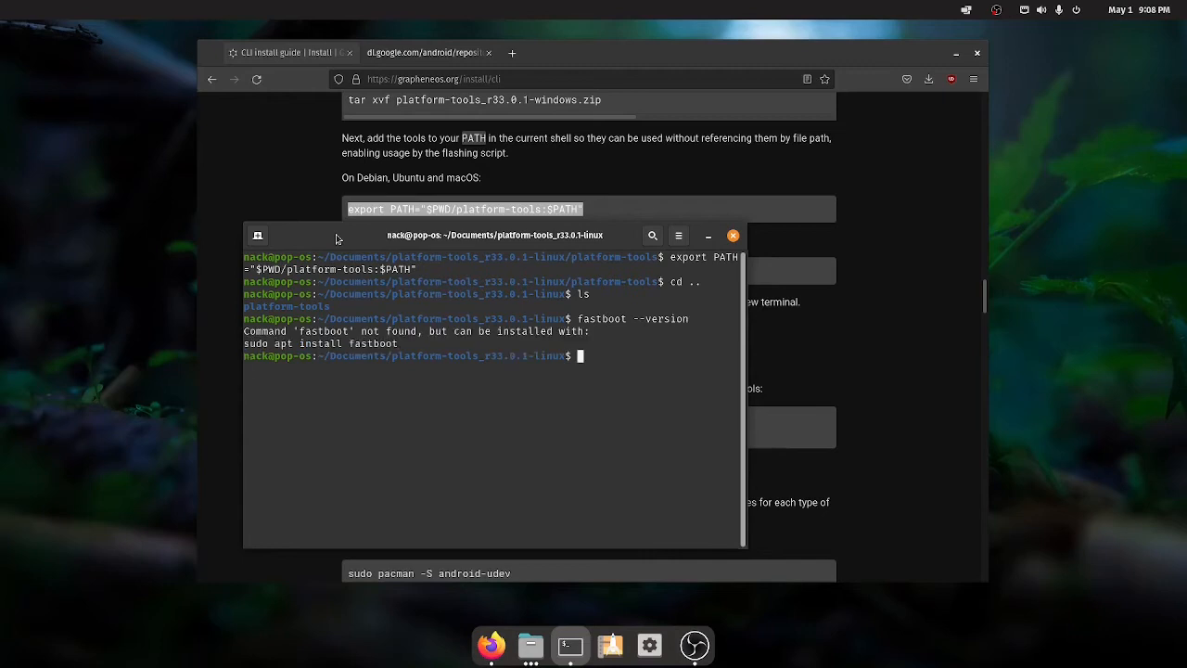
text(cd ..)
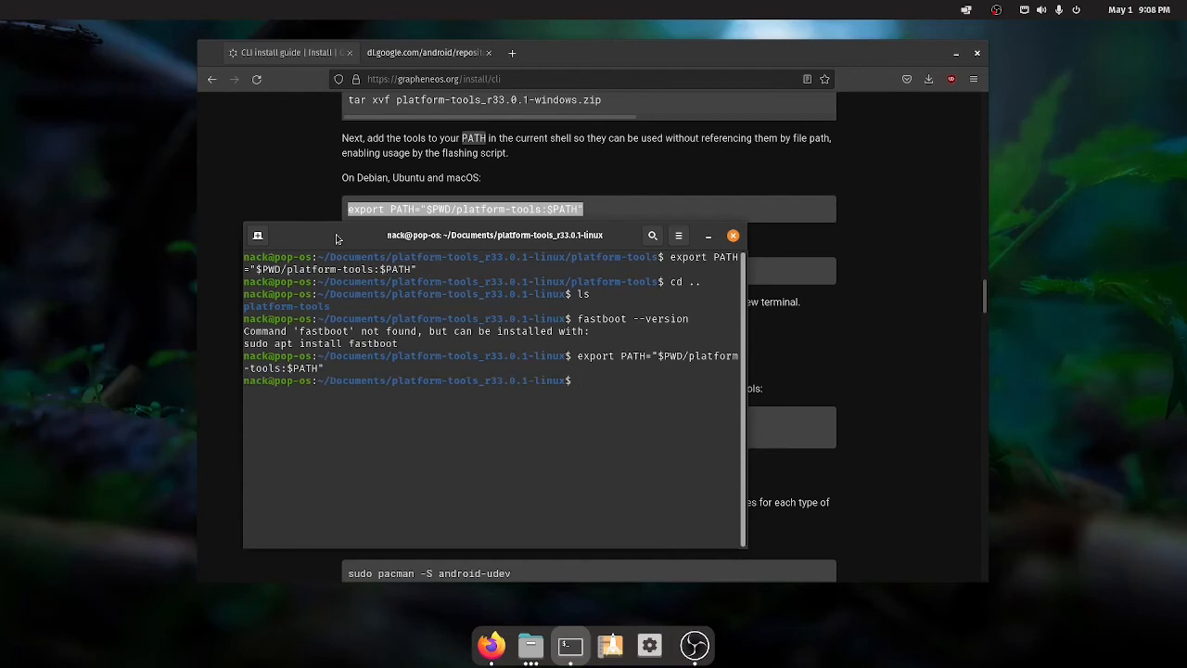
text(fastboot --version)
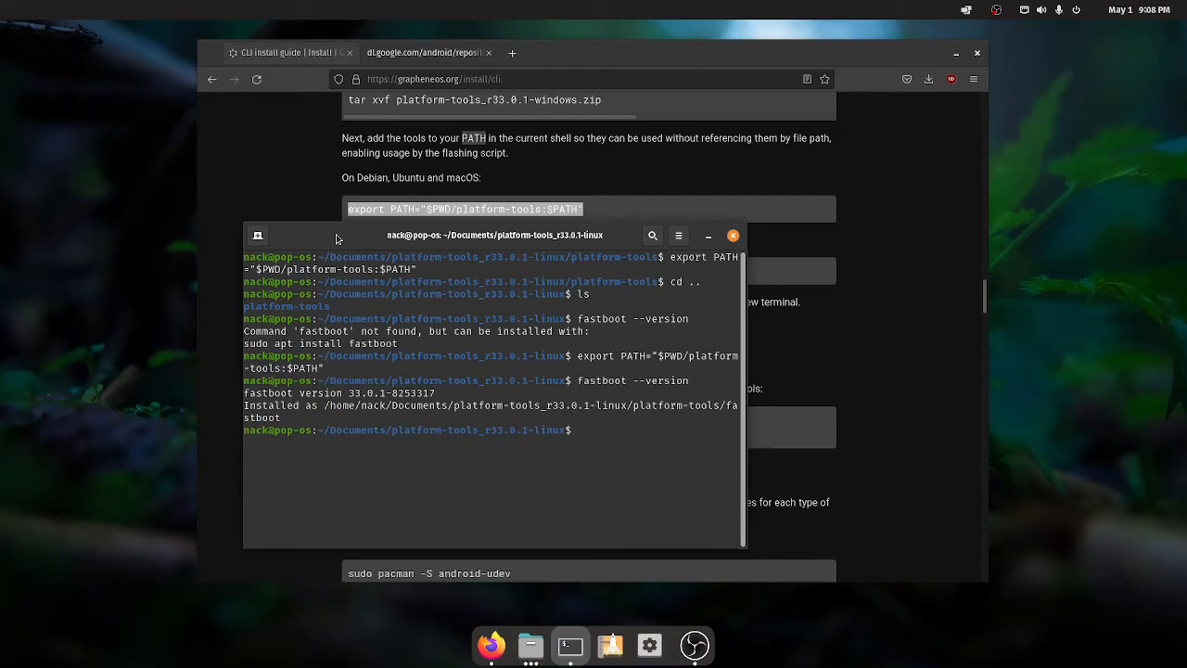
Move the terminal window left, off the install guide.
drag(474, 234, 324, 238)
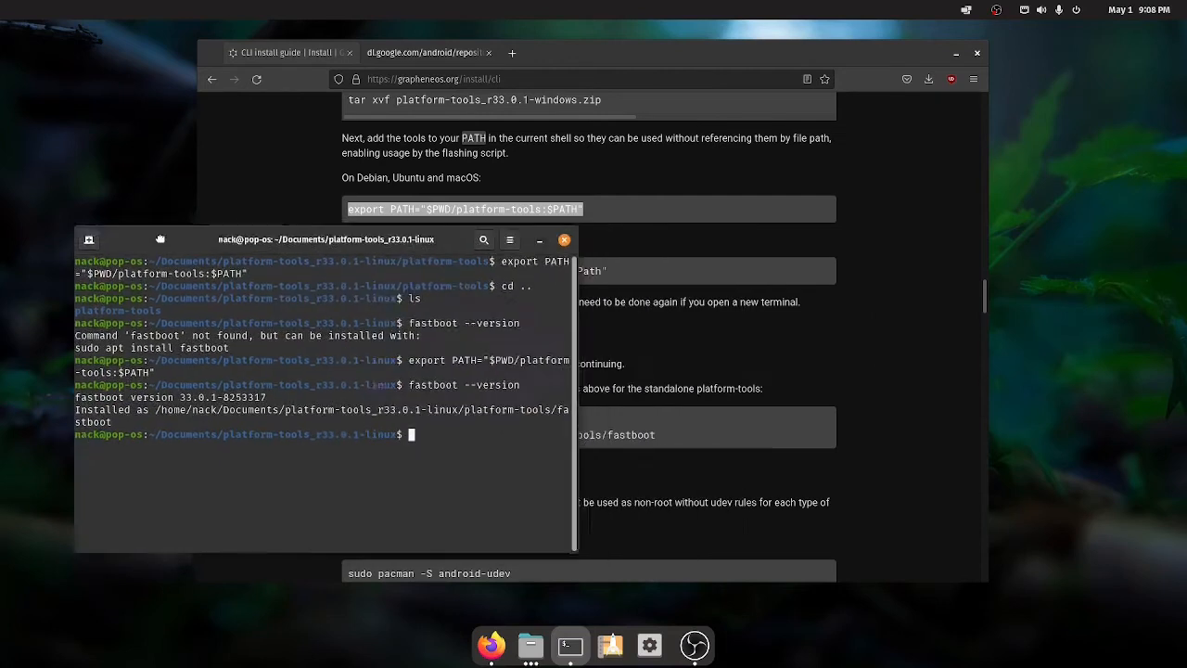
drag(324, 239, 297, 233)
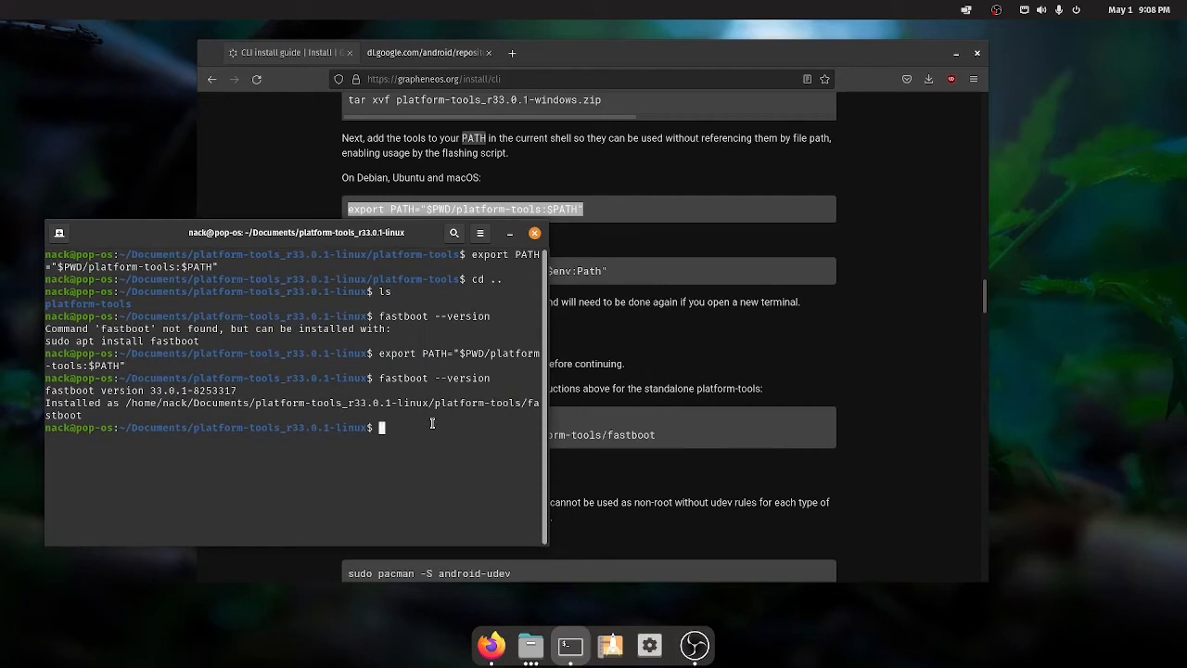
Run fastboot flashing unlock, finishing with OKAY, then return to the browser.
text(fastboot flashing unlock)
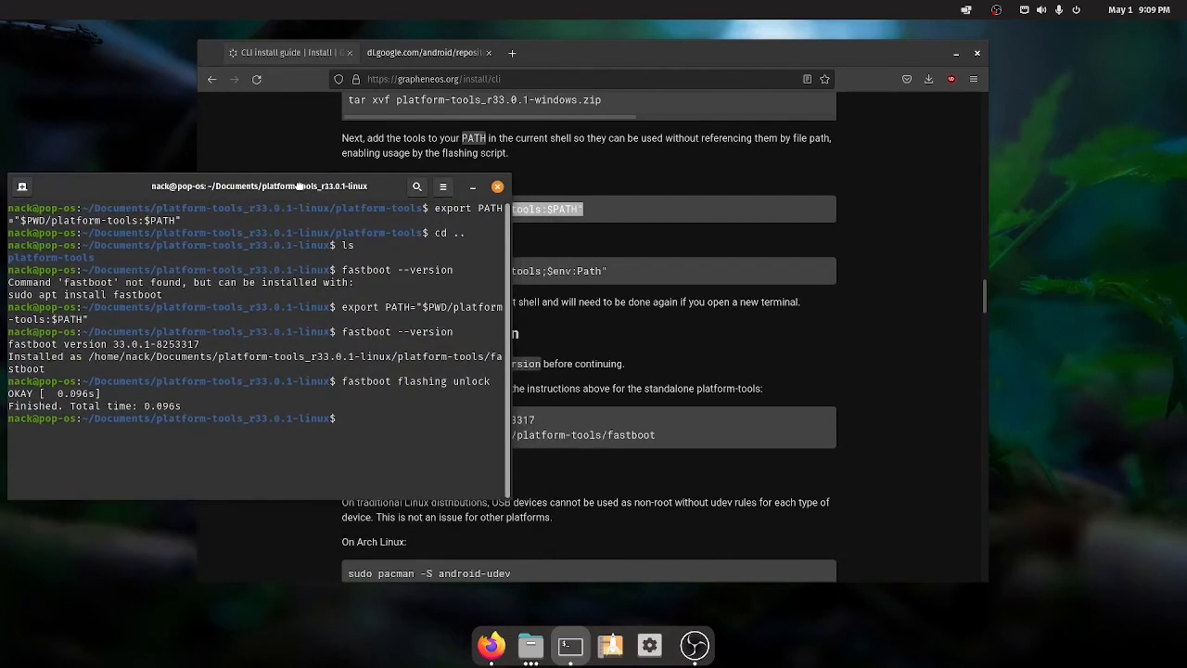
click(881, 350)
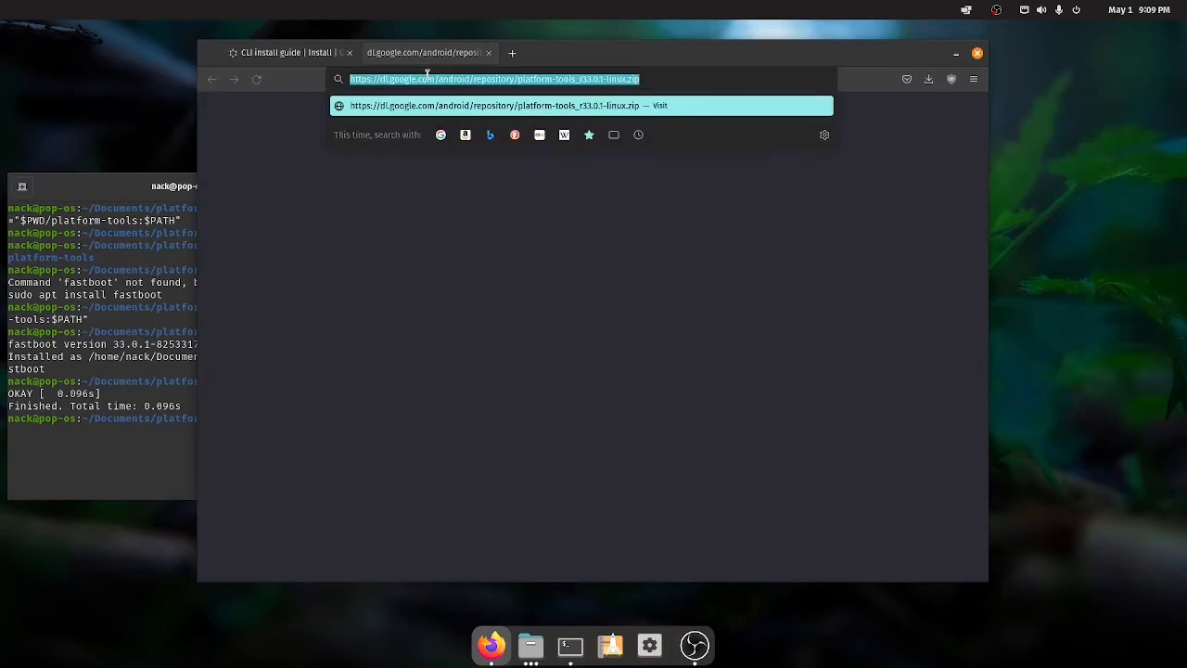
From grapheneos.org/releases, download the Pixel 5 stable redfin-factory-2022042600.zip.
text(grapheneos.org)
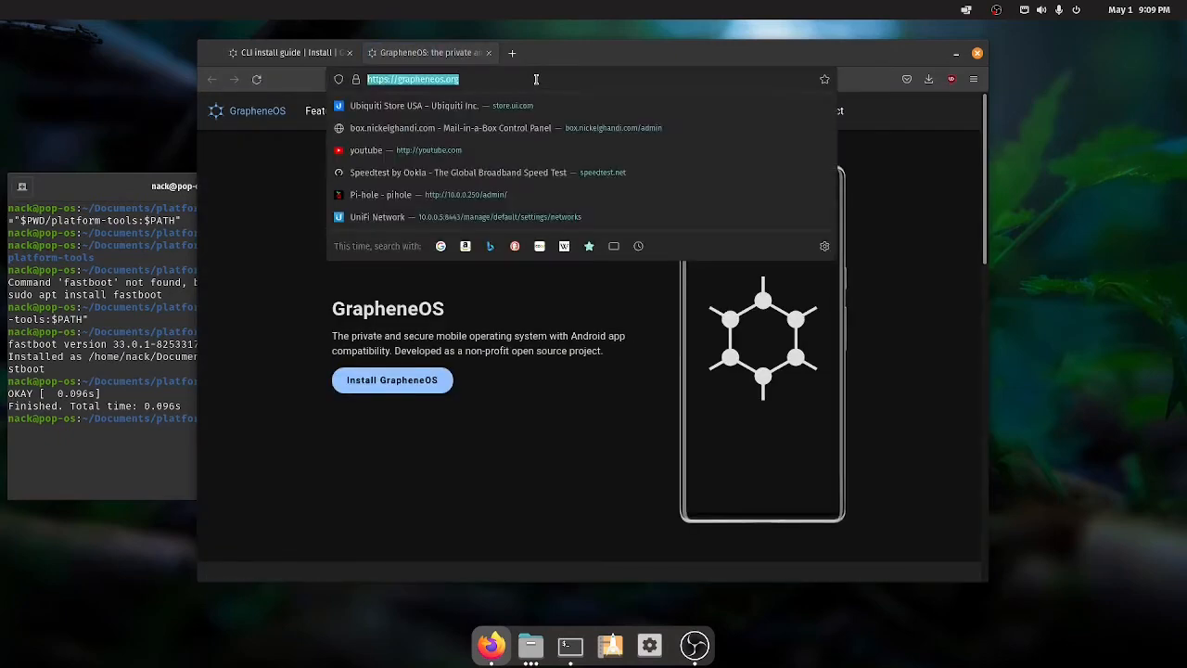
text(releases-redfin-stable)
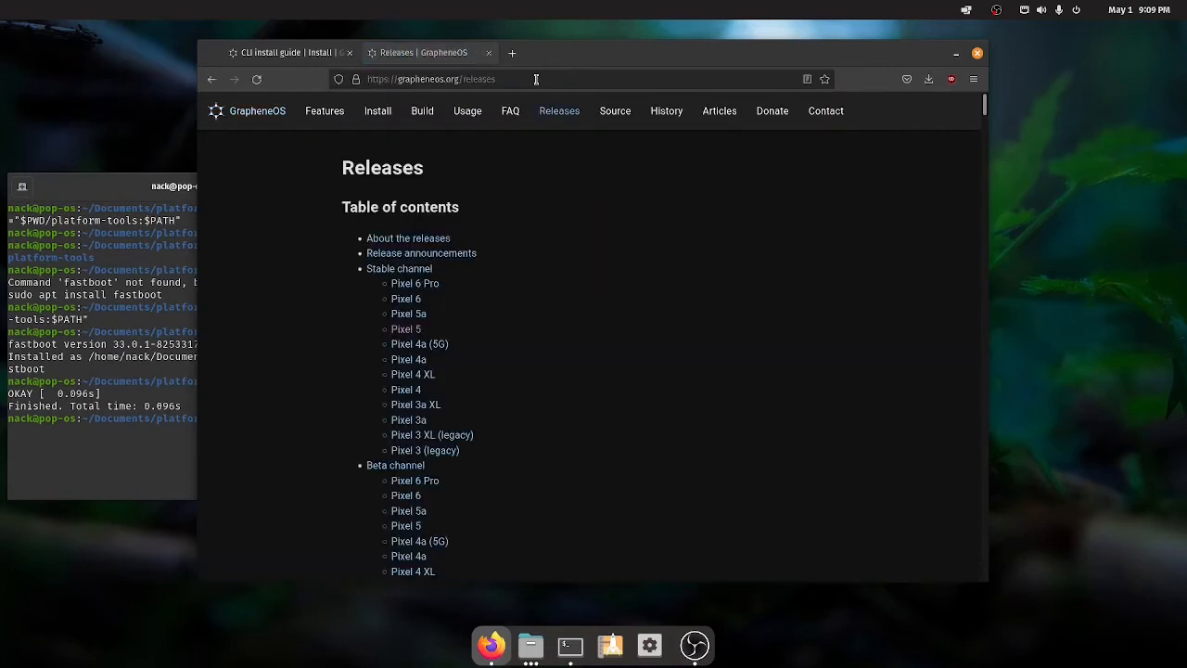
mouse_move(406, 390)
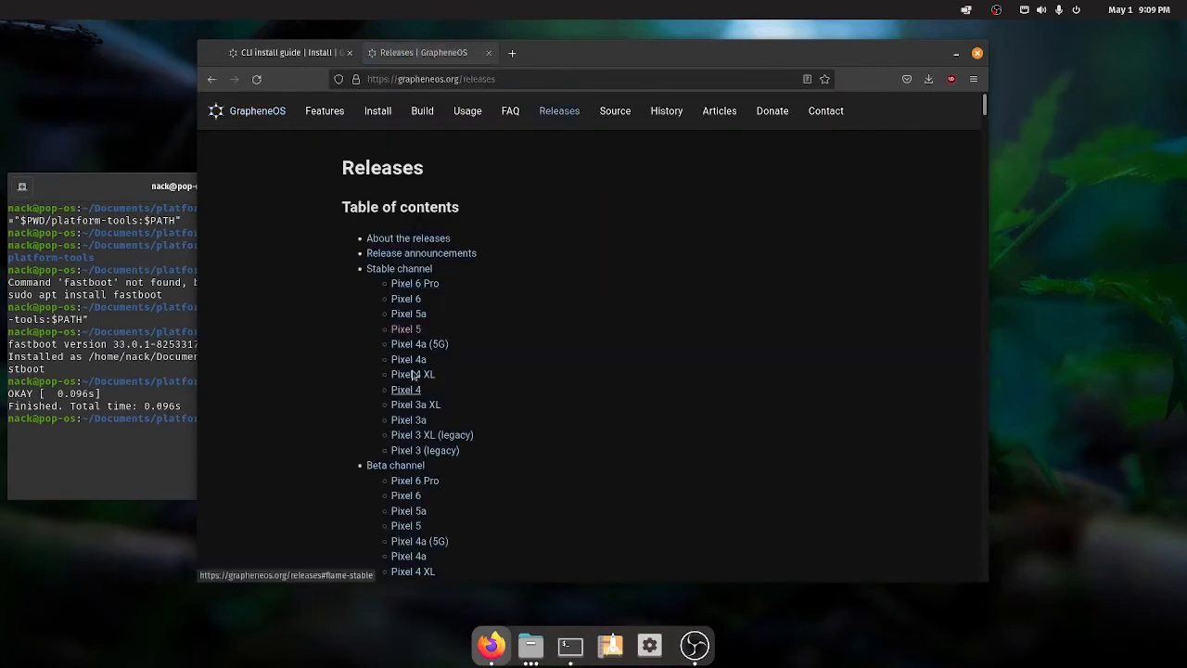
click(404, 330)
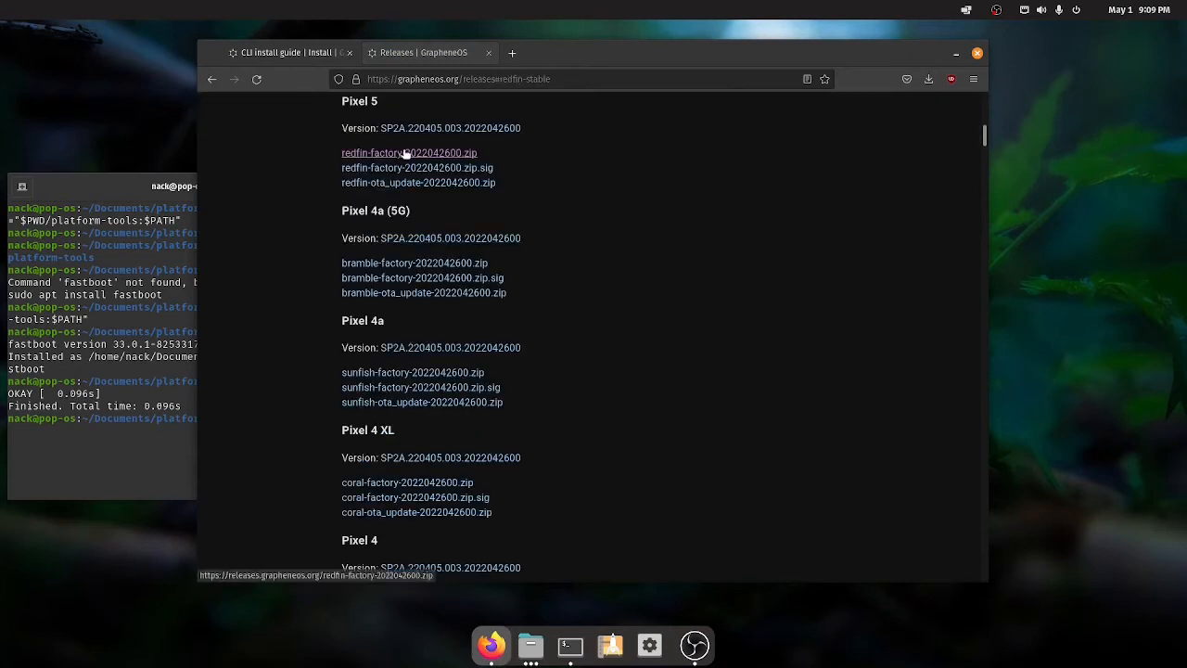
click(408, 153)
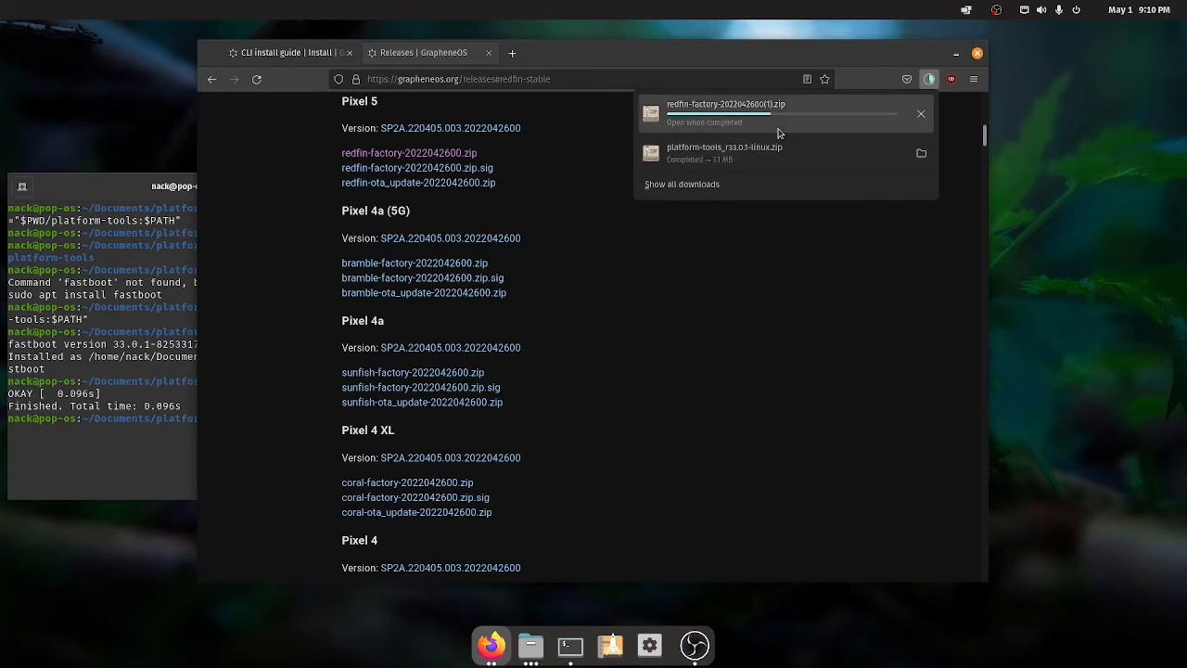
mouse_move(768, 129)
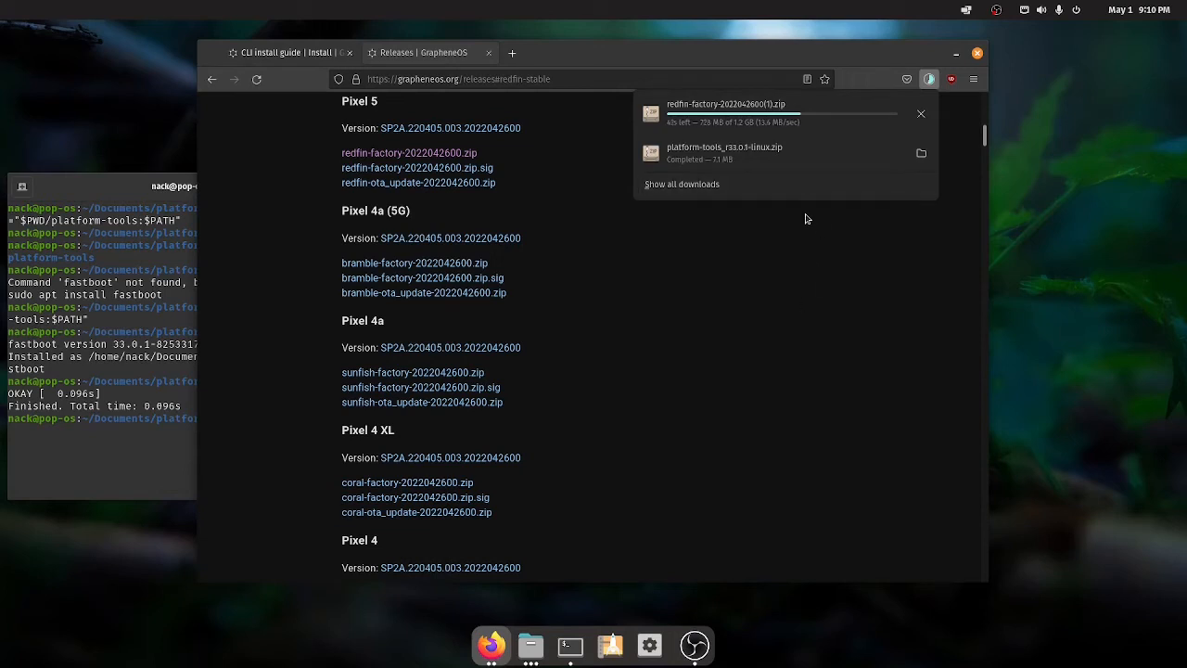
mouse_move(1149, 230)
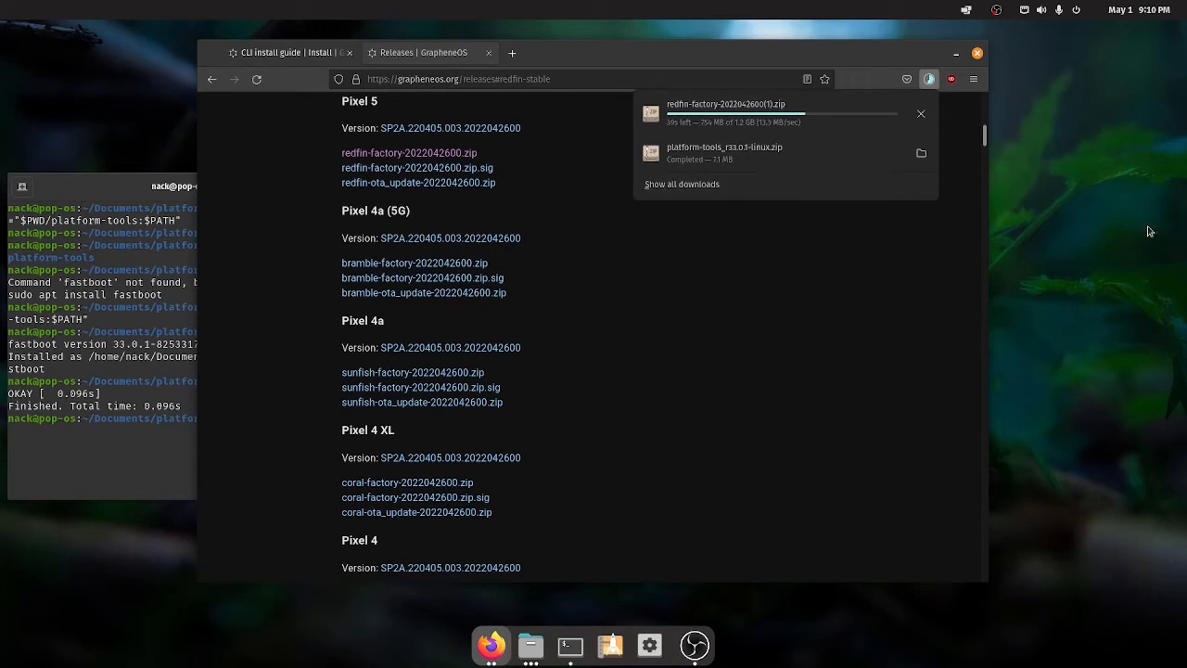
mouse_move(1025, 315)
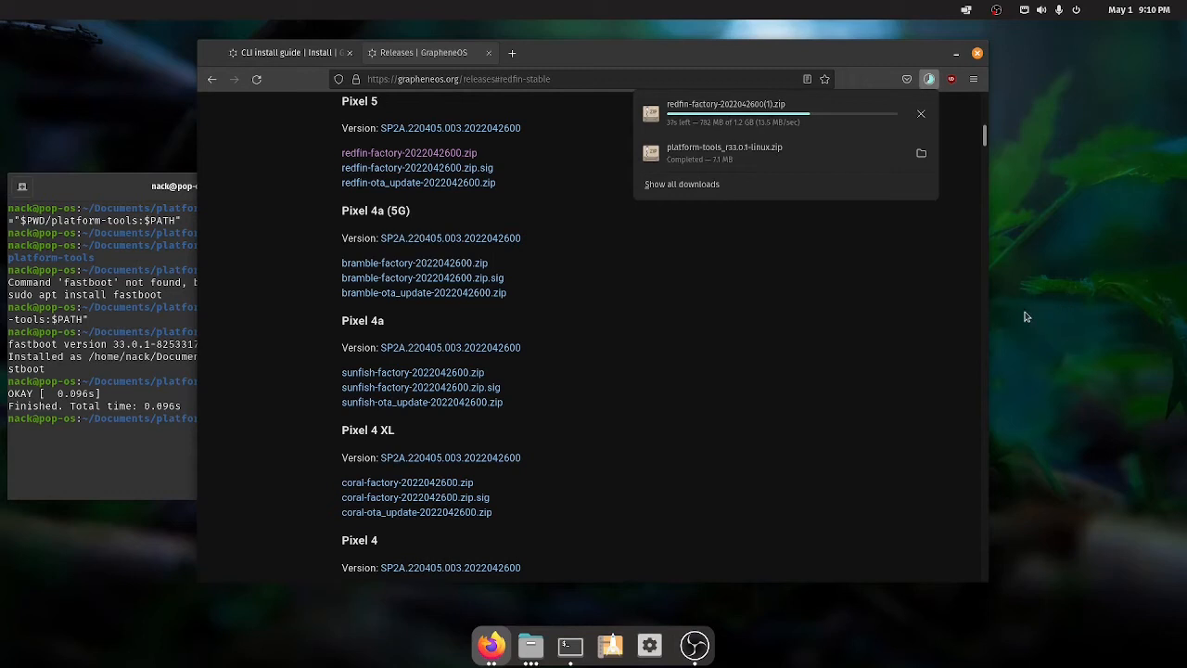
mouse_move(1034, 343)
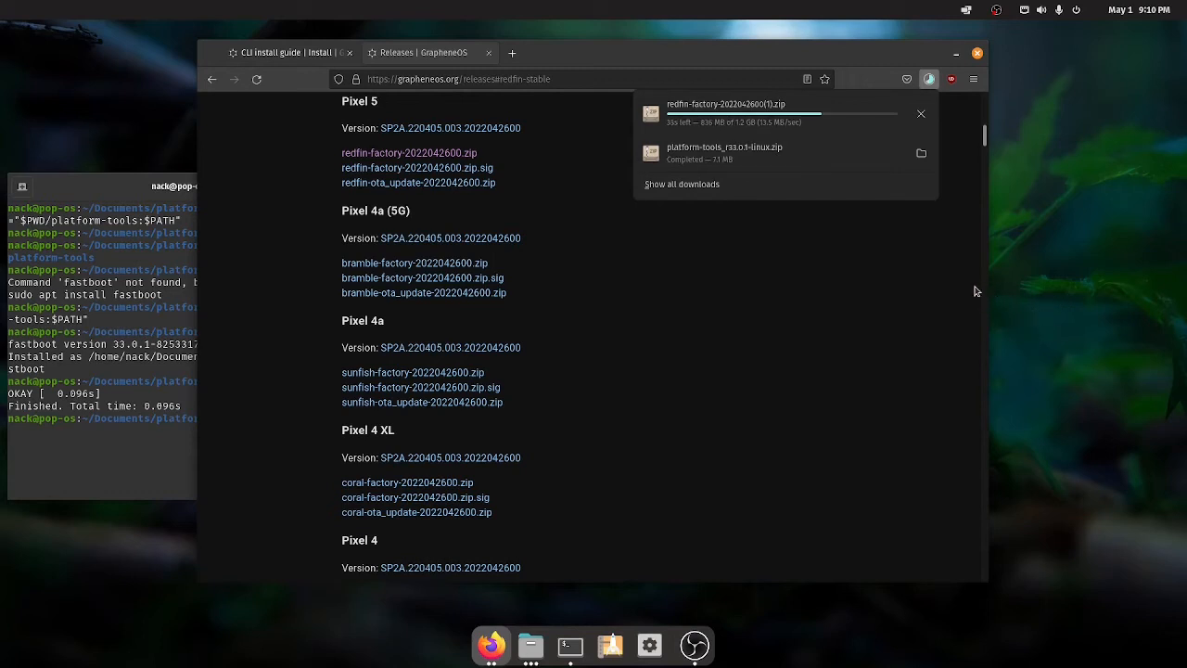
mouse_move(929, 307)
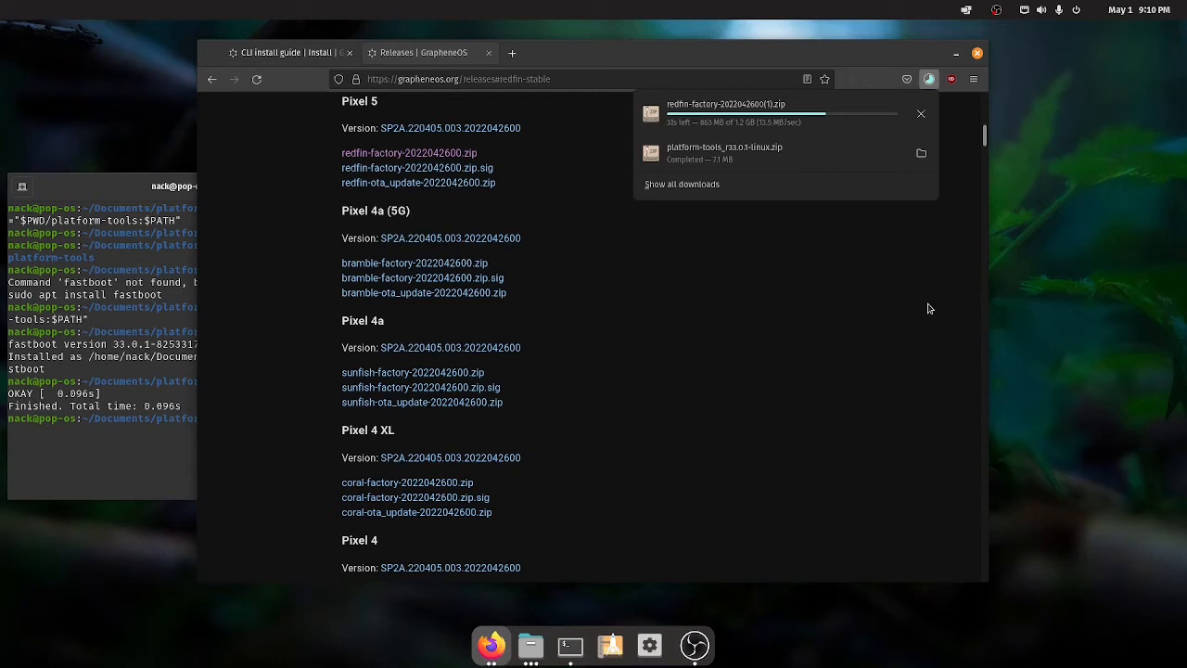
mouse_move(914, 301)
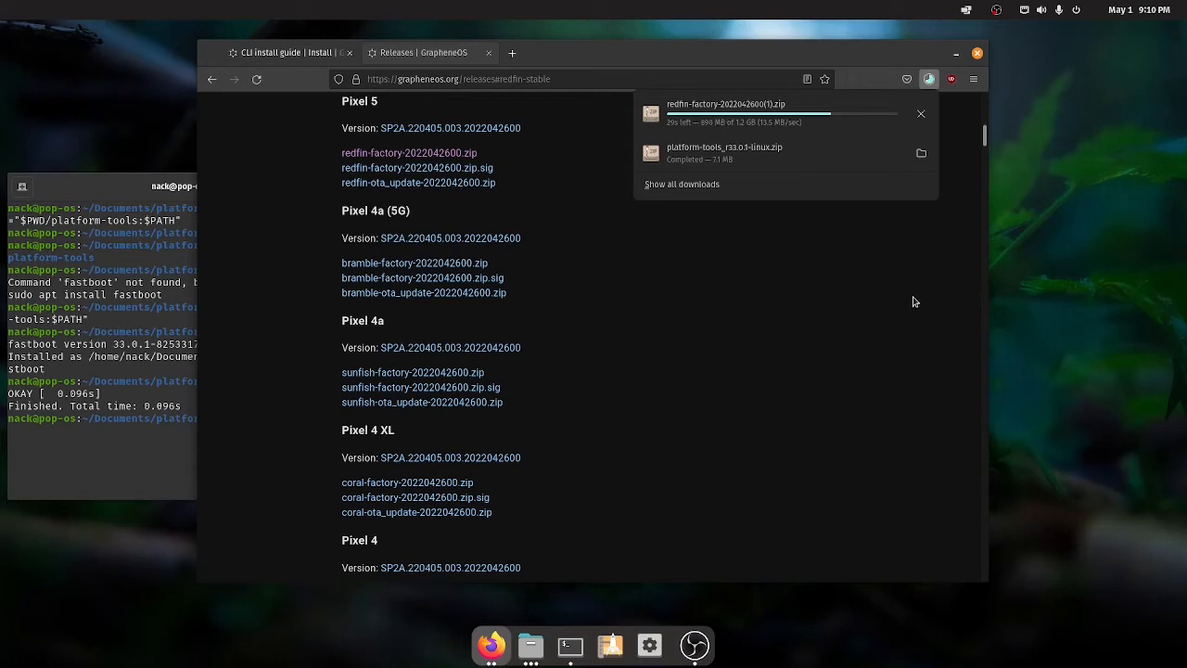
mouse_move(897, 267)
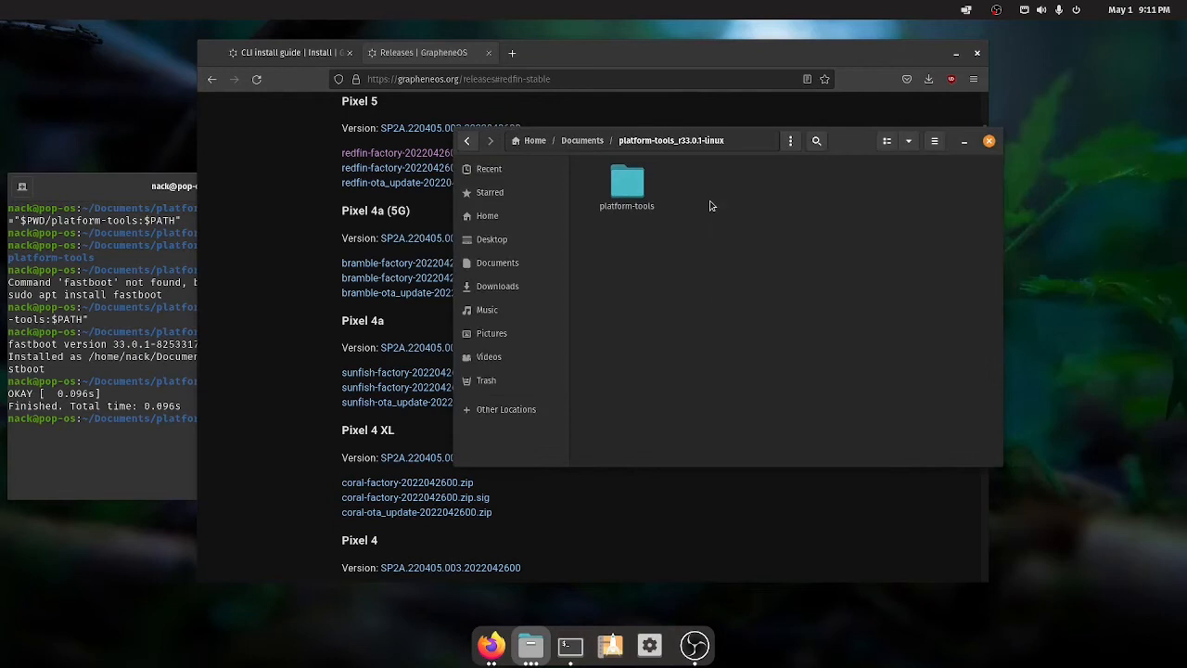
Paste the copied factory files and enter the platform-tools folder.
right_click(710, 204)
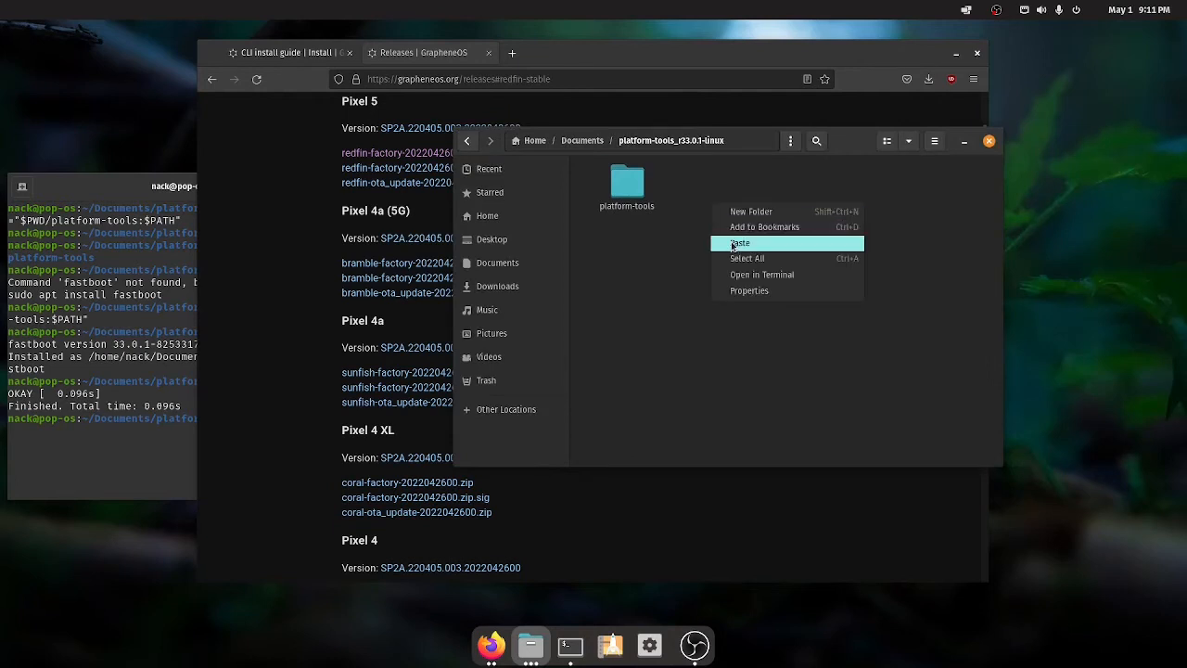
click(627, 182)
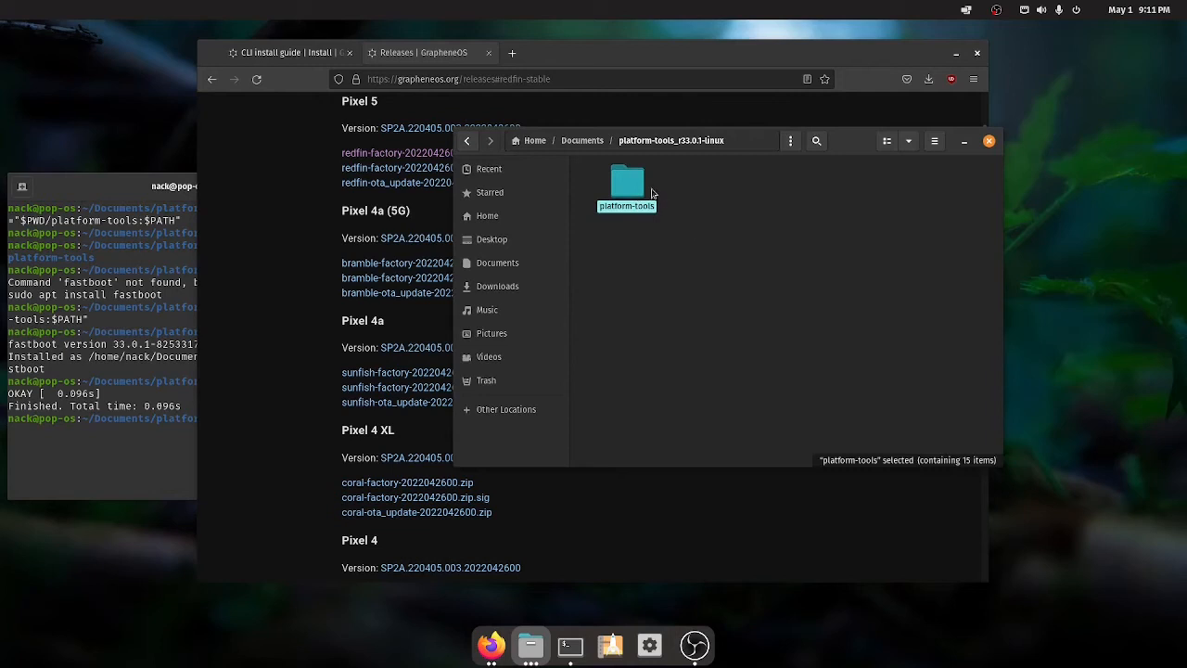
double_click(627, 183)
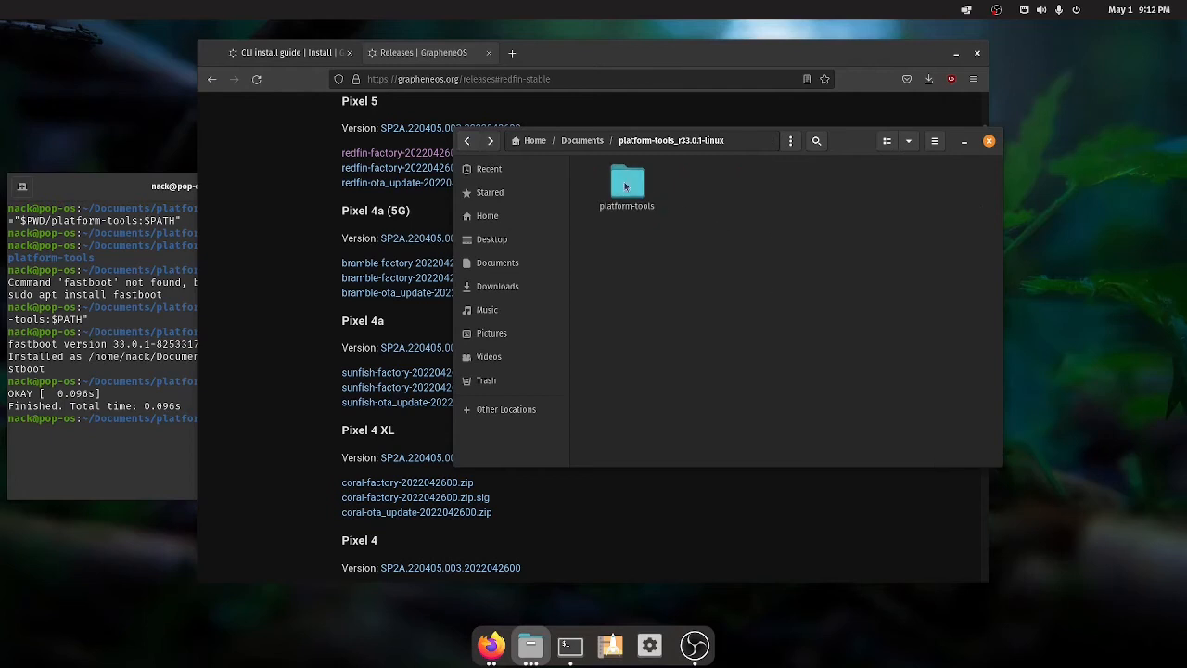
right_click(833, 323)
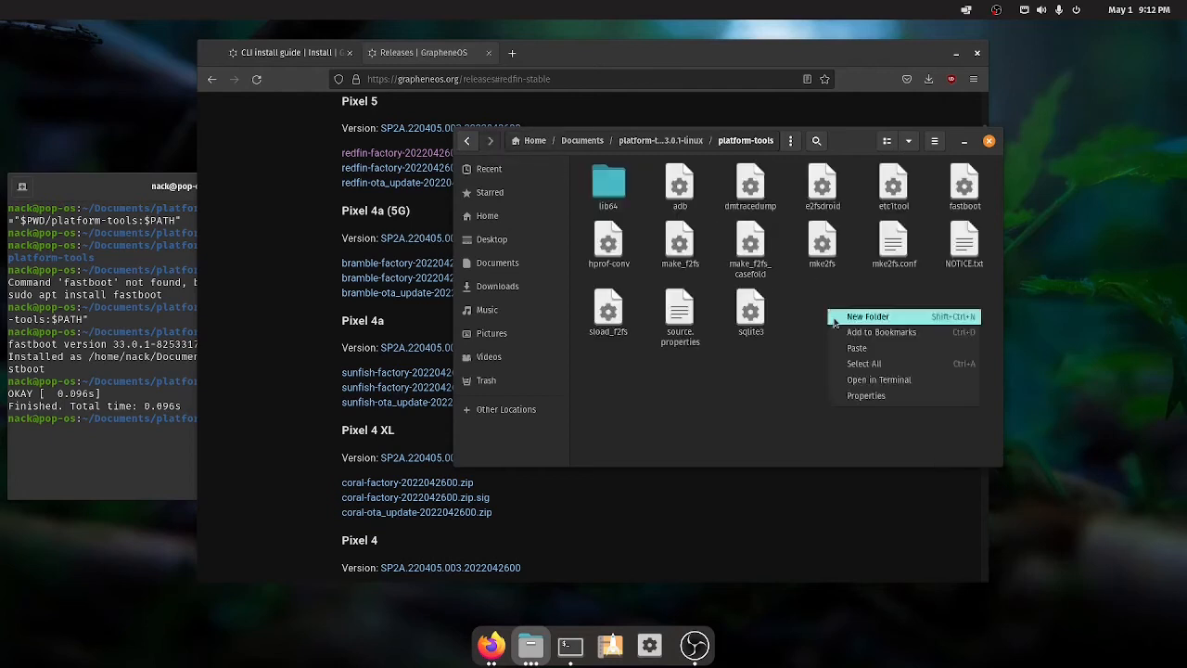
click(867, 315)
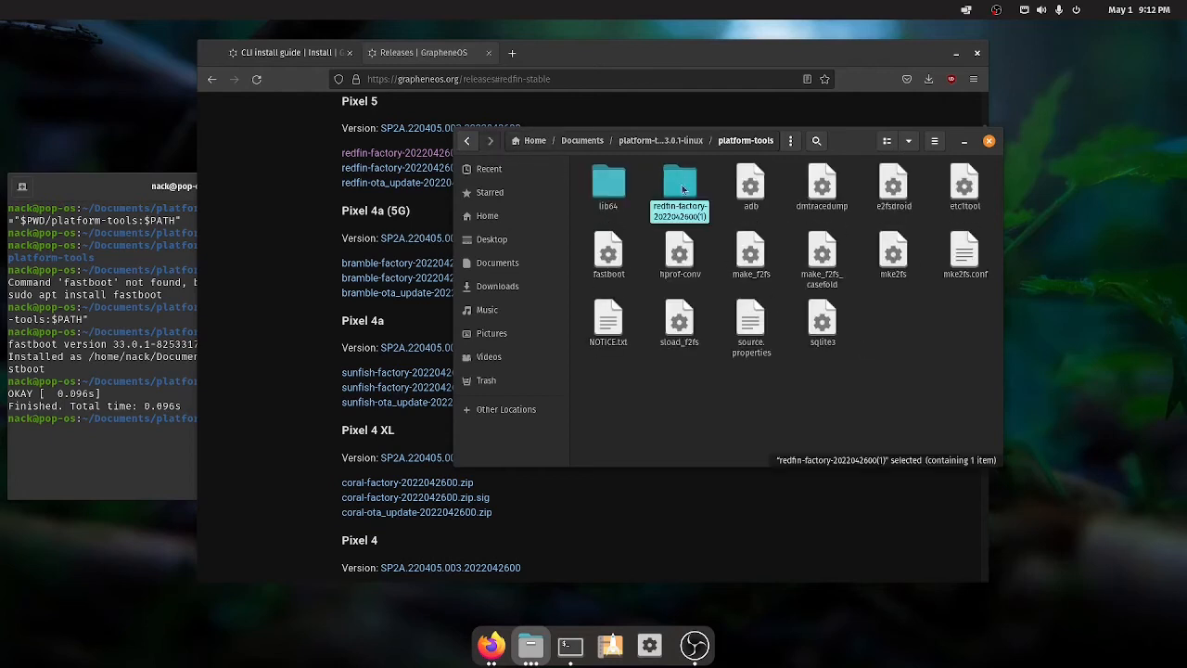
double_click(678, 183)
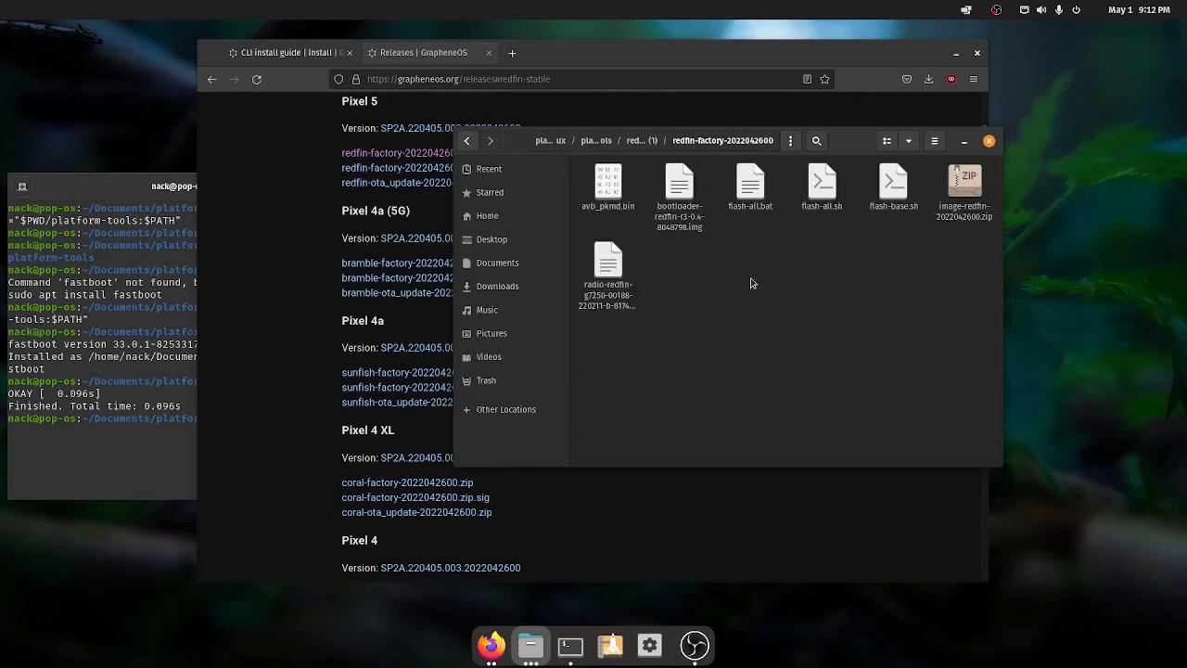
key(ctrl+a)
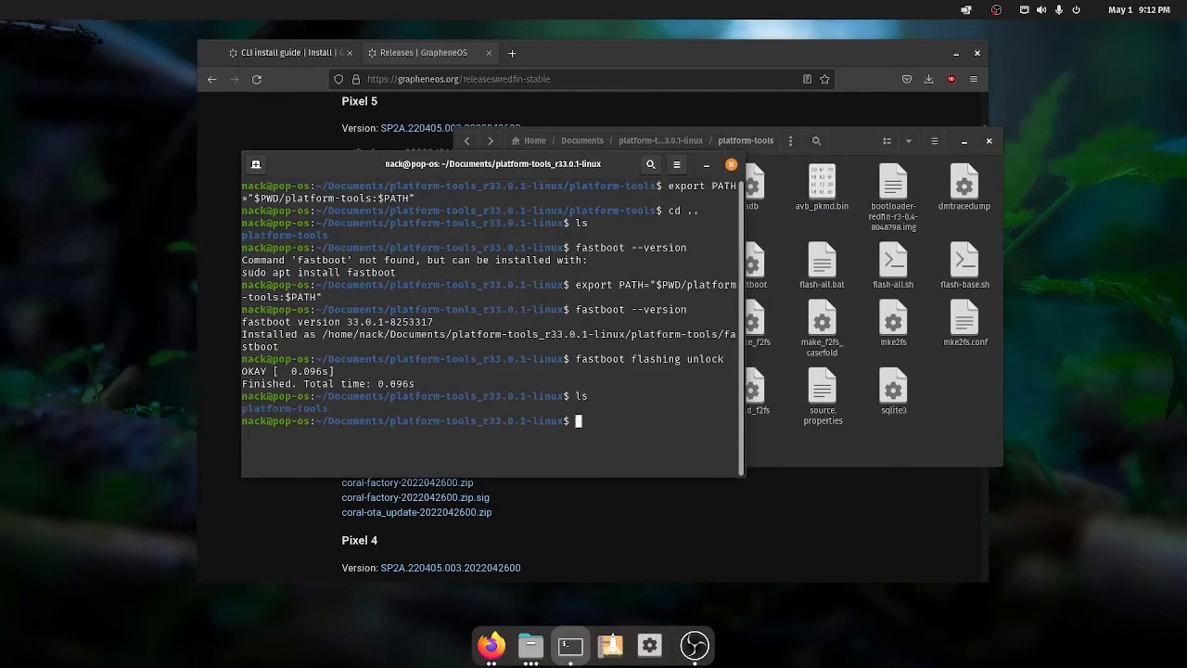
From platform-tools, run ./flash-all.sh, which aborts with a wrong factory images error.
text(cd)
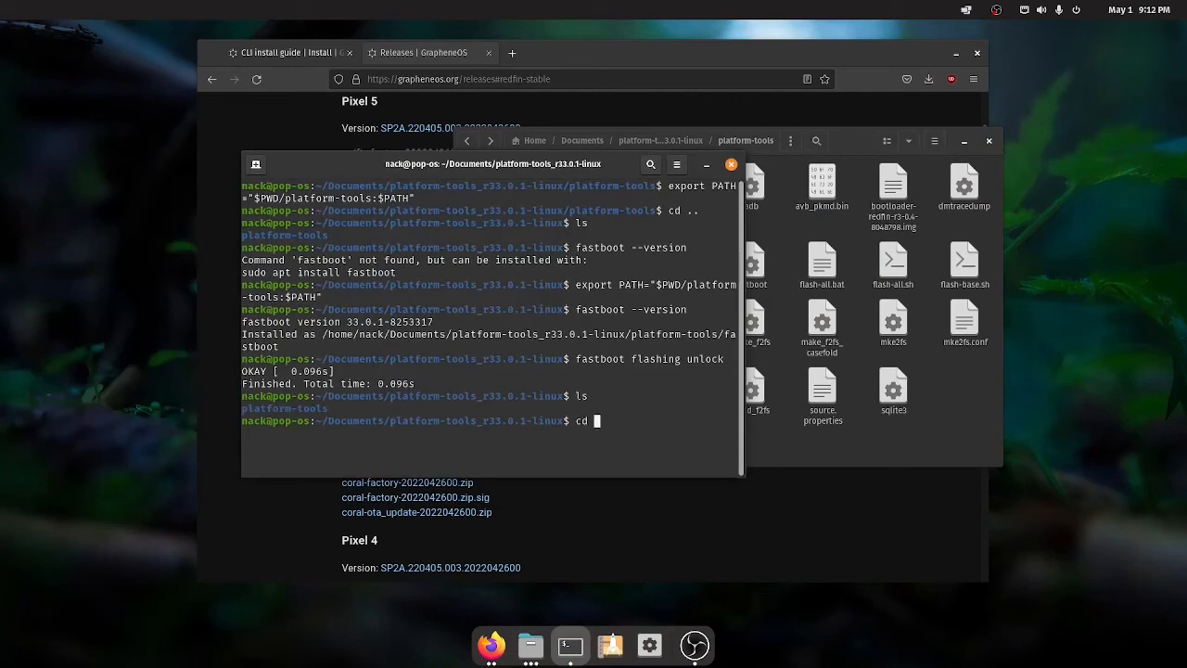
text(platform-t)
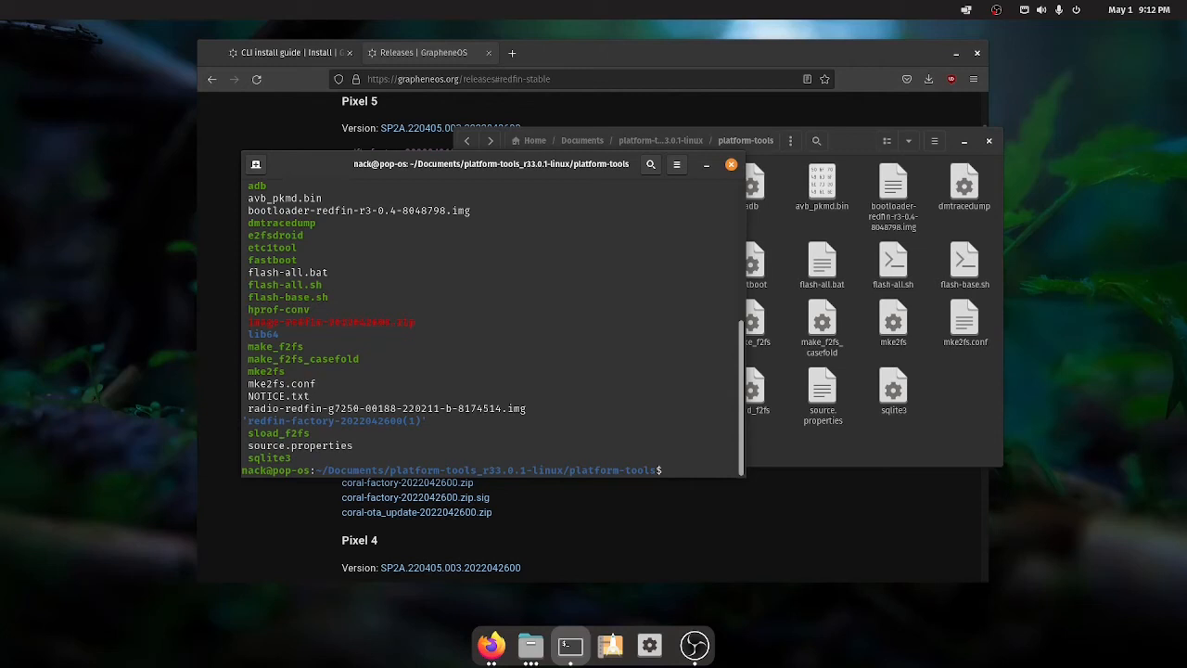
text(./)
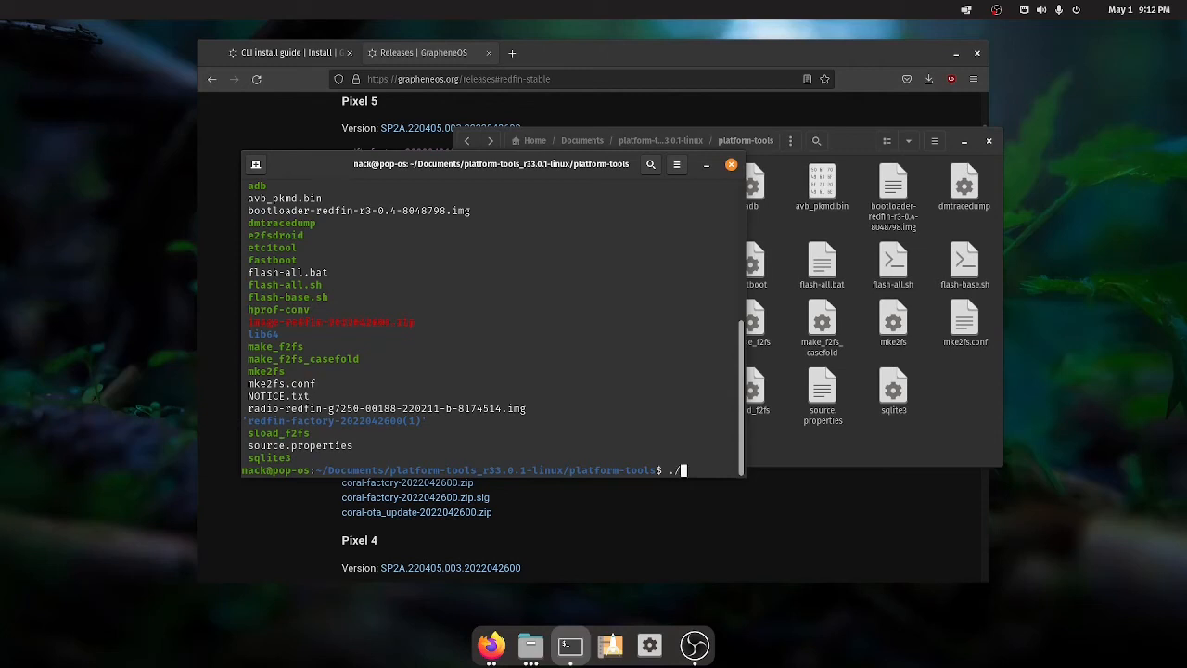
text(flashh)
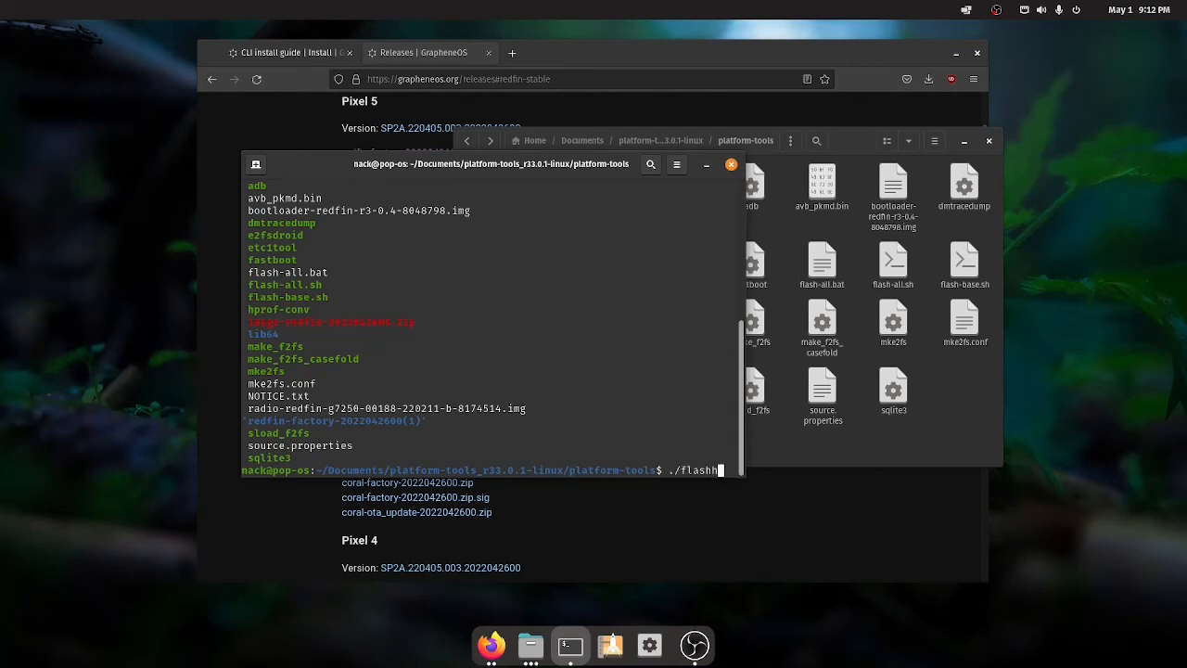
key(BackSpace)
text(-all.s)
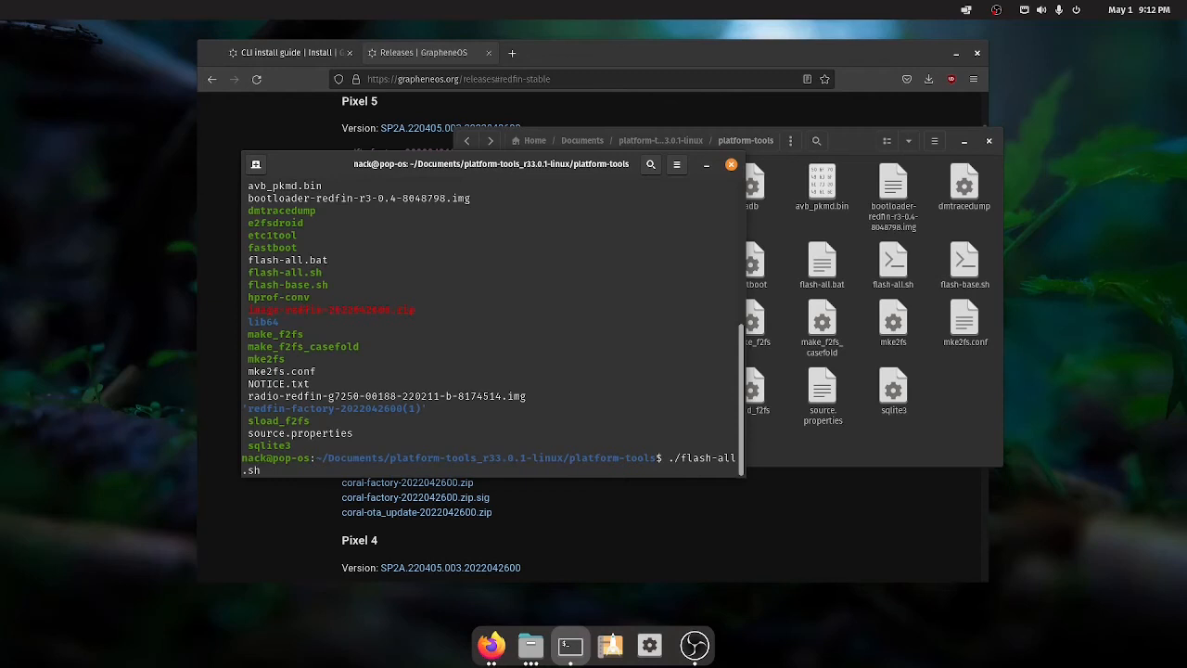
key(Return)
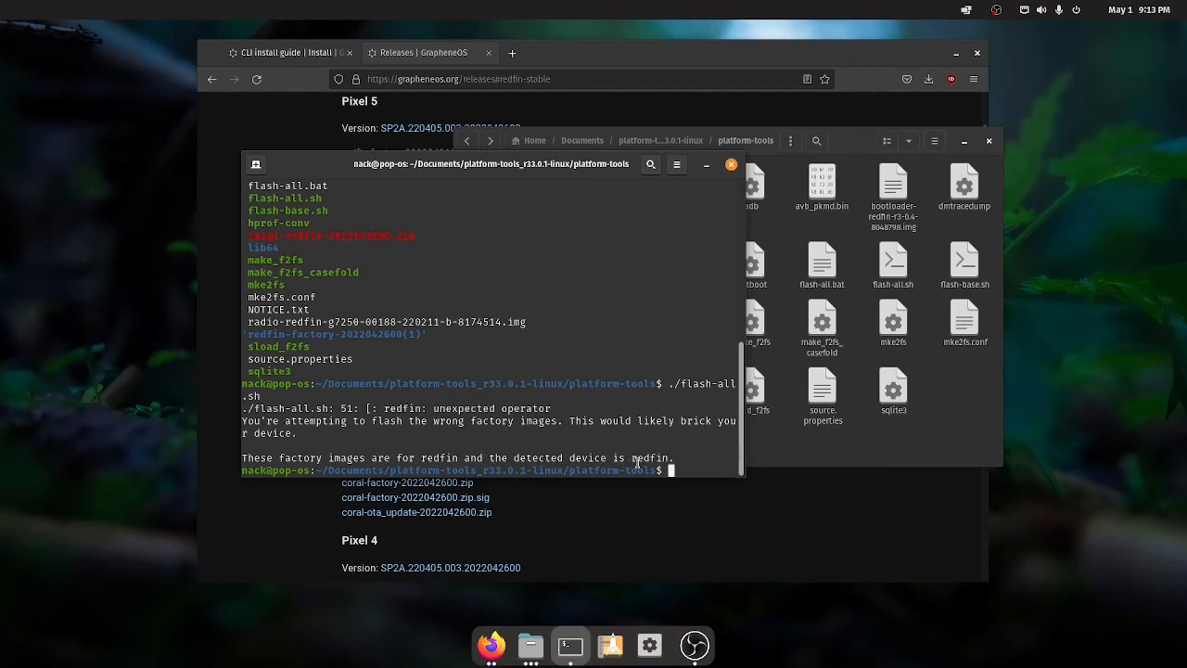
mouse_move(686, 470)
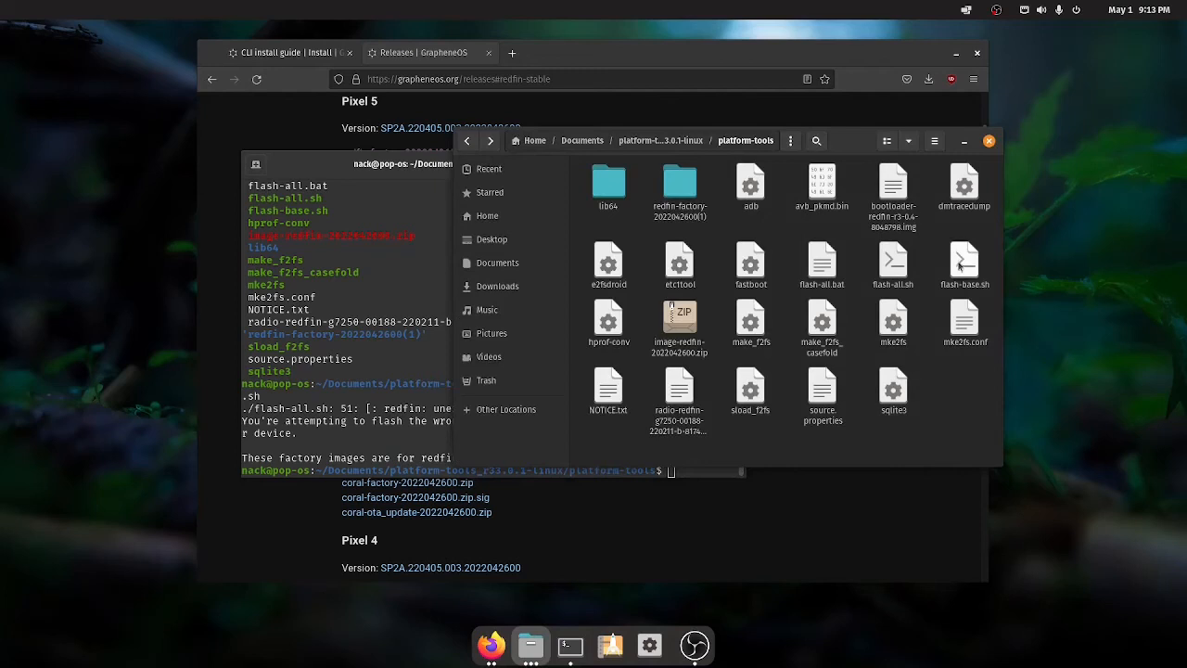
Read flash-all.sh's redfin product check and the fastboot flashing commands that follow it.
double_click(894, 263)
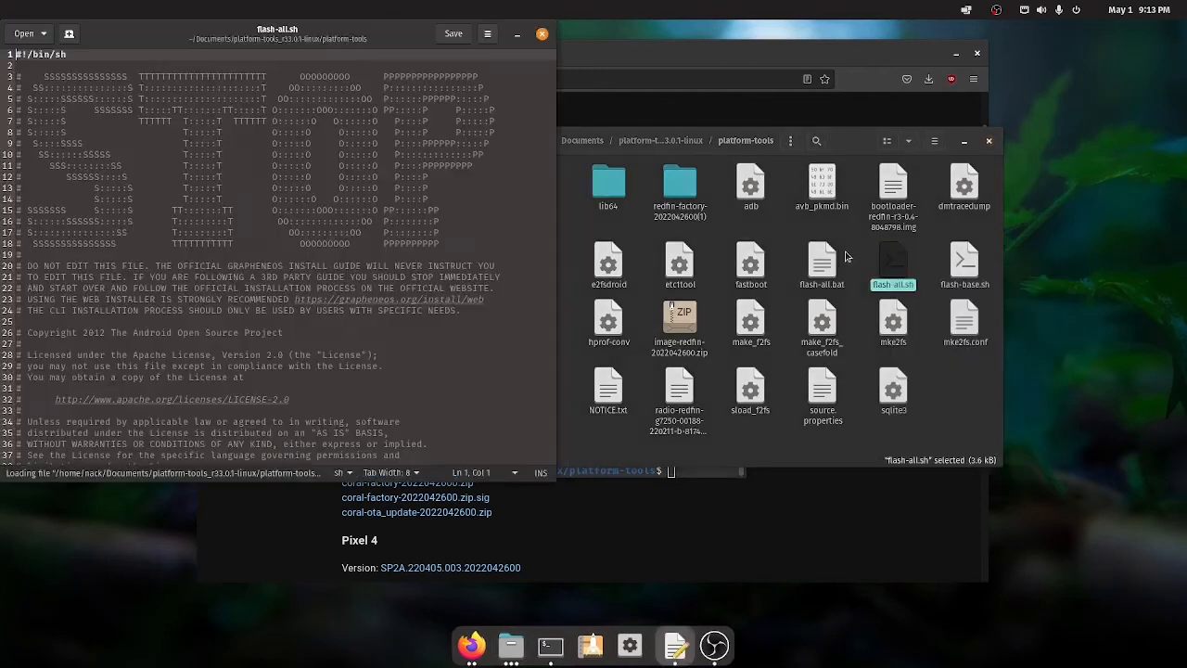
scroll(down, 3)
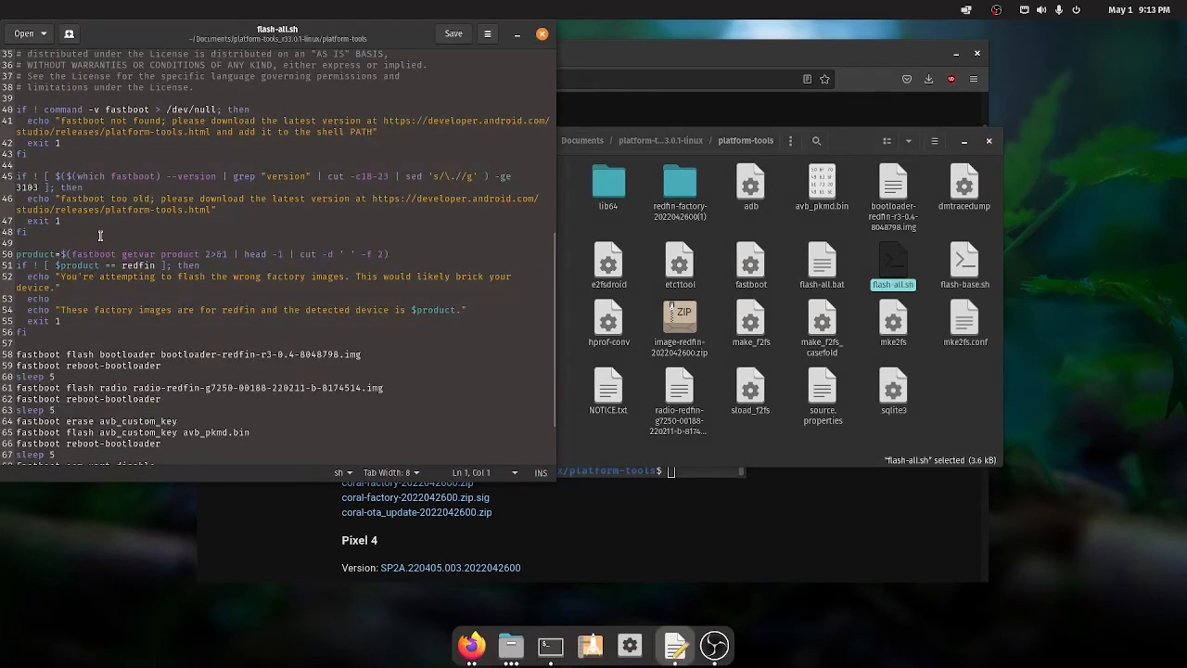
click(25, 254)
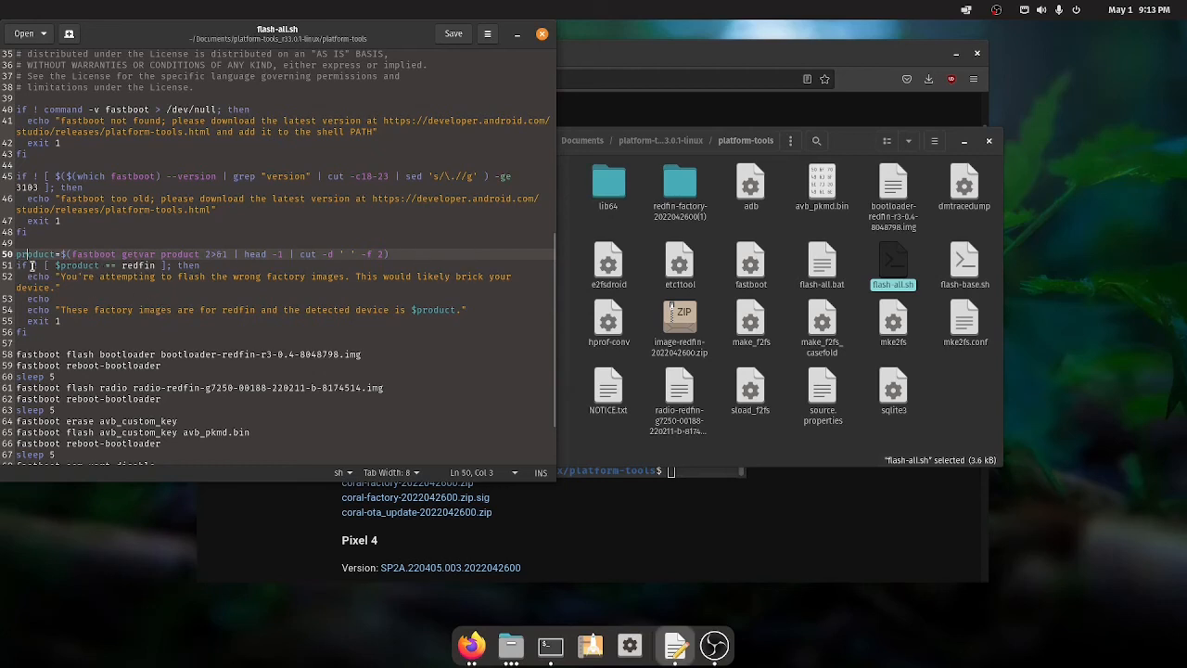
click(34, 264)
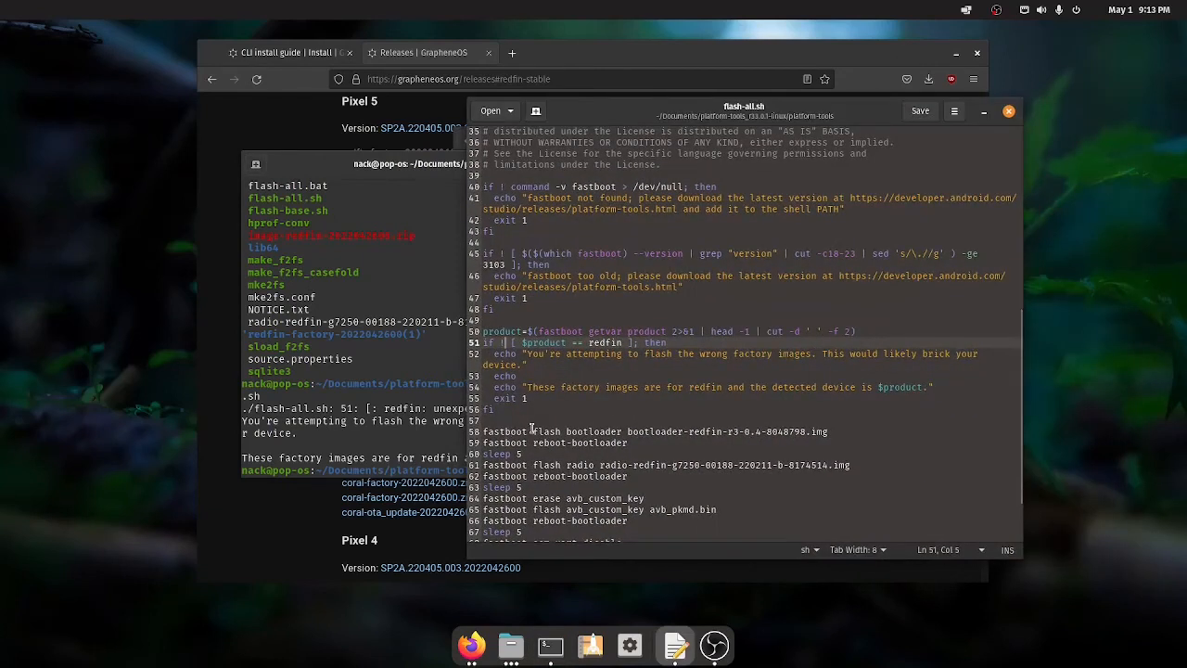
scroll(down, 3)
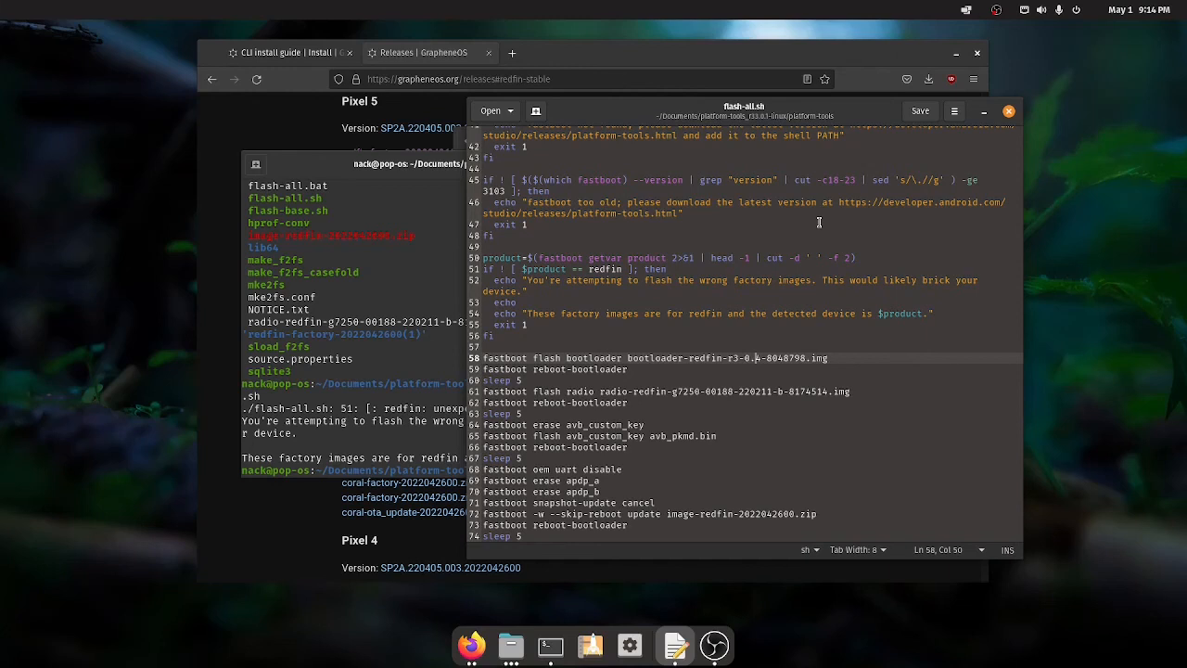
mouse_move(789, 245)
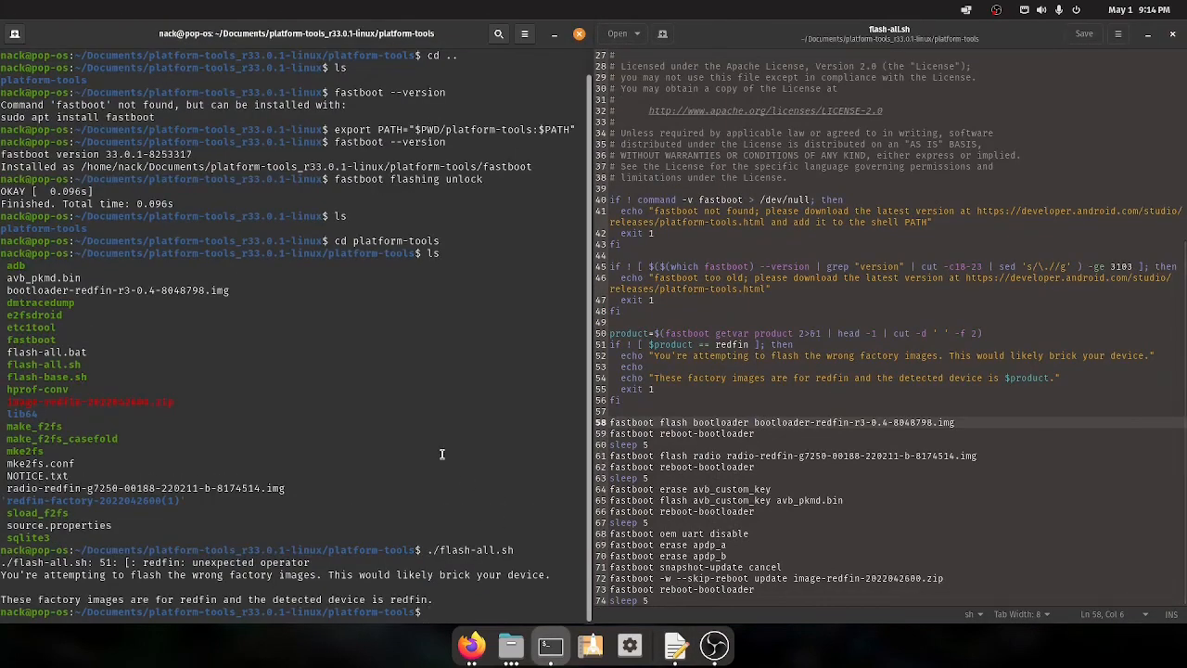
Flash bootloader-redfin-r3-0.4-8048798.img with fastboot and reboot into the bootloader, checking the script for the next step.
text(fastboot)
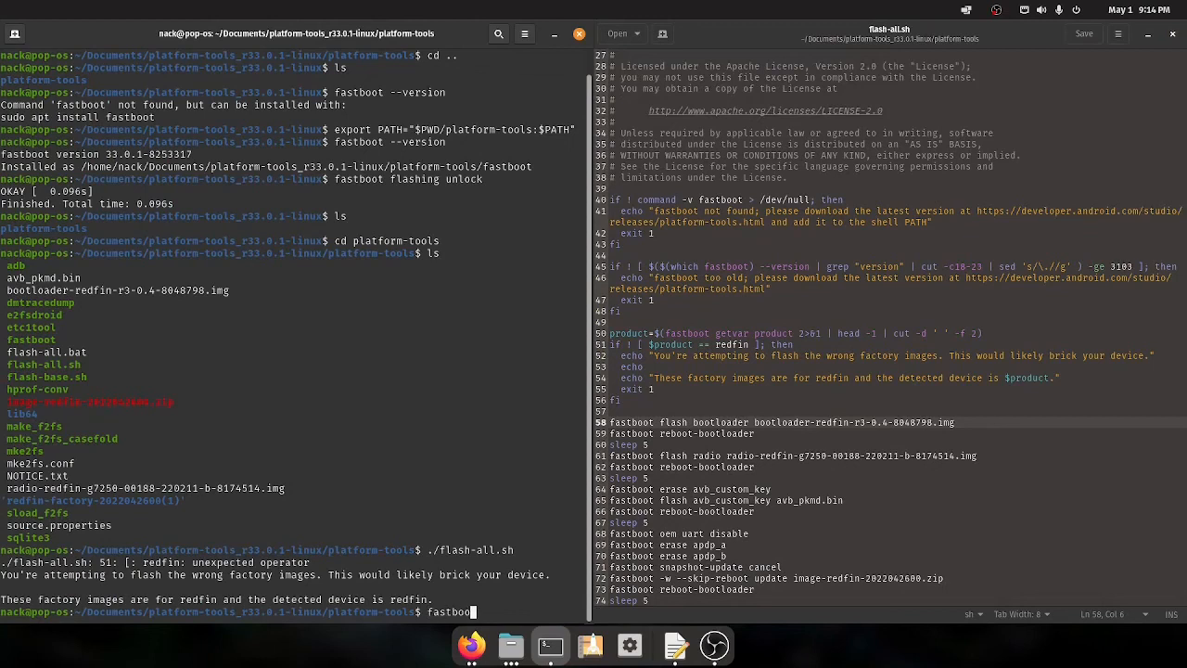
text(flash bootloader)
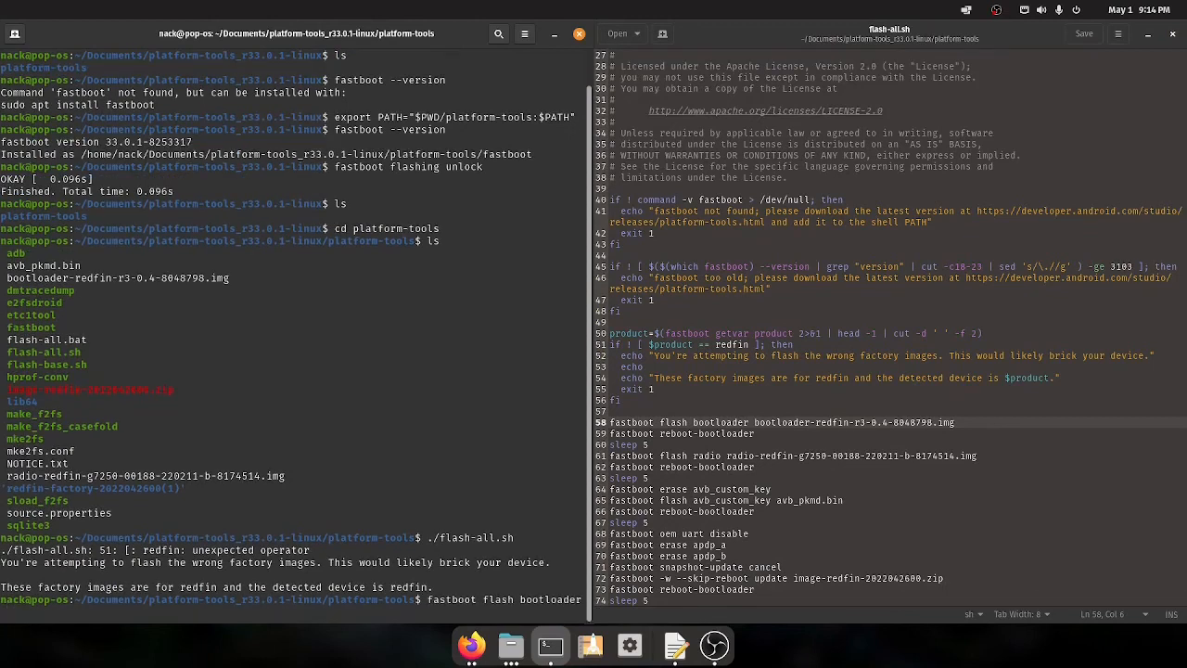
text(bootloader-redfin-r3-0.4-8048798.img)
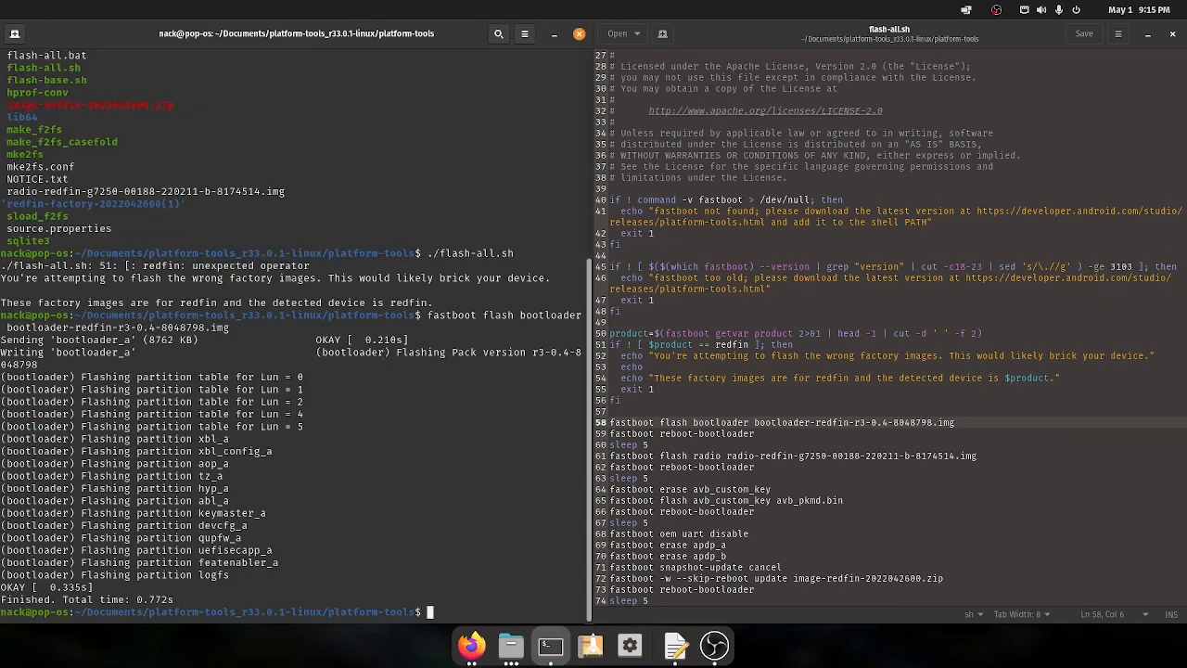
text(fastboot reboot-bootloader)
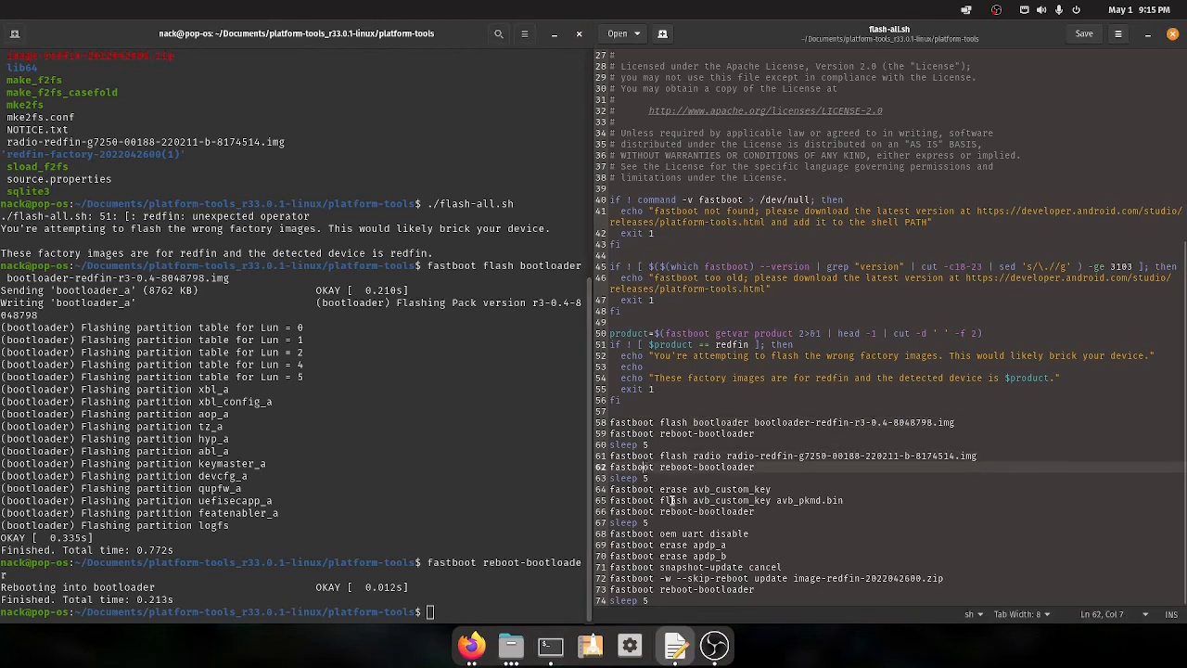
click(649, 523)
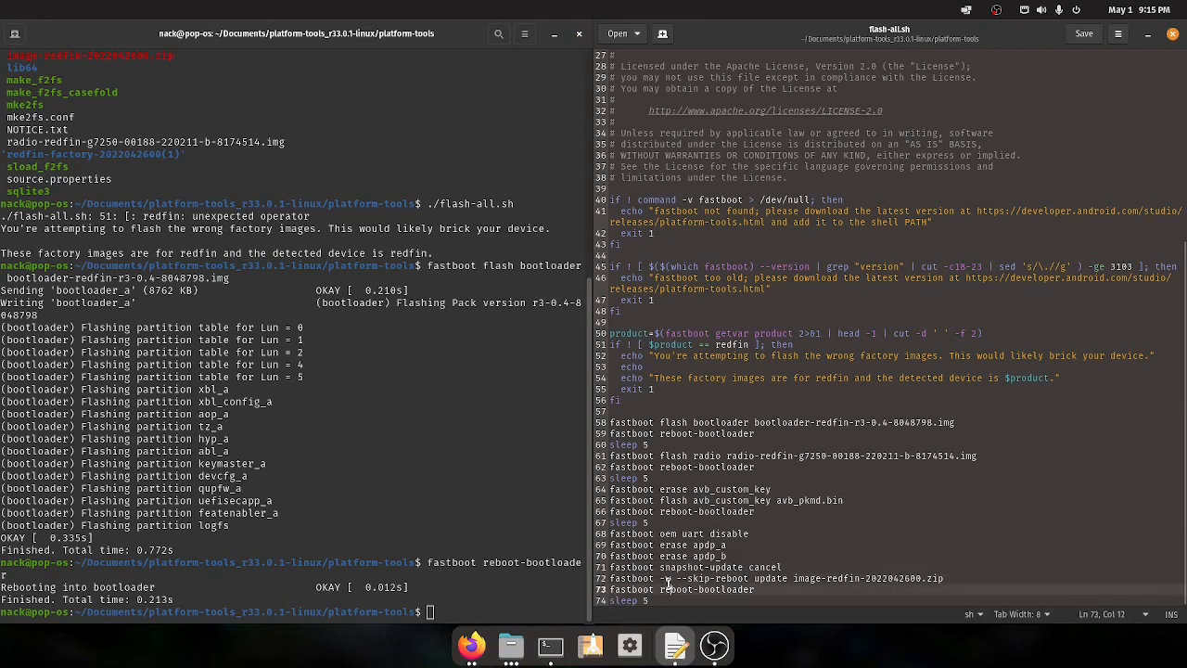
mouse_move(760, 612)
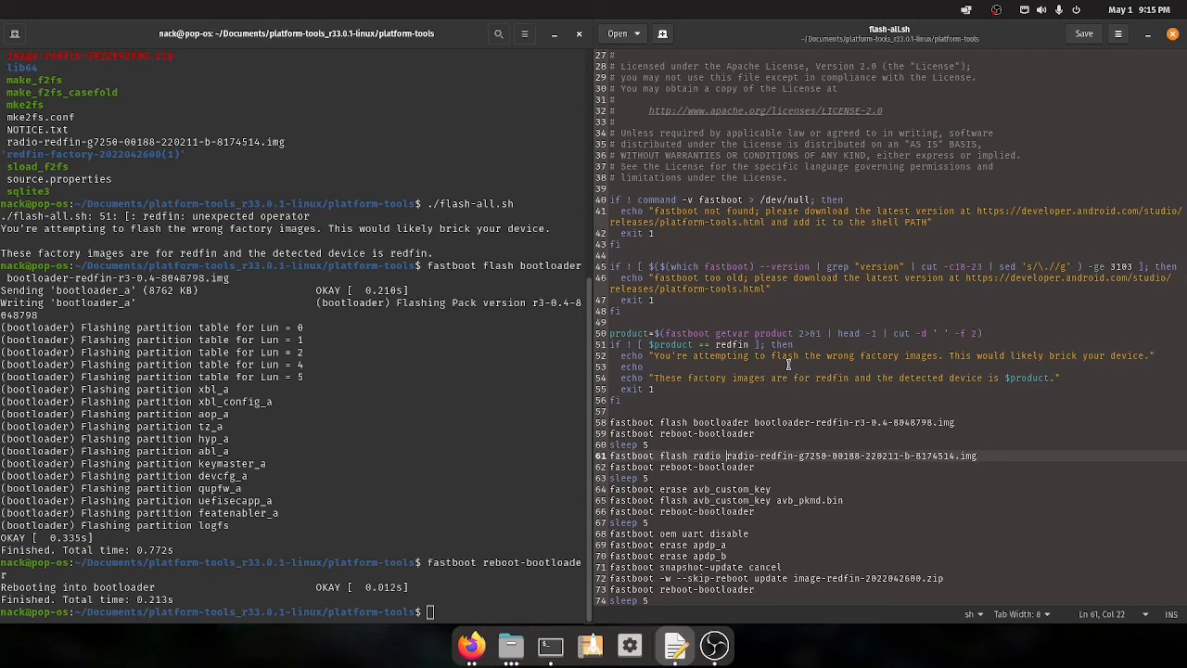
mouse_move(868, 363)
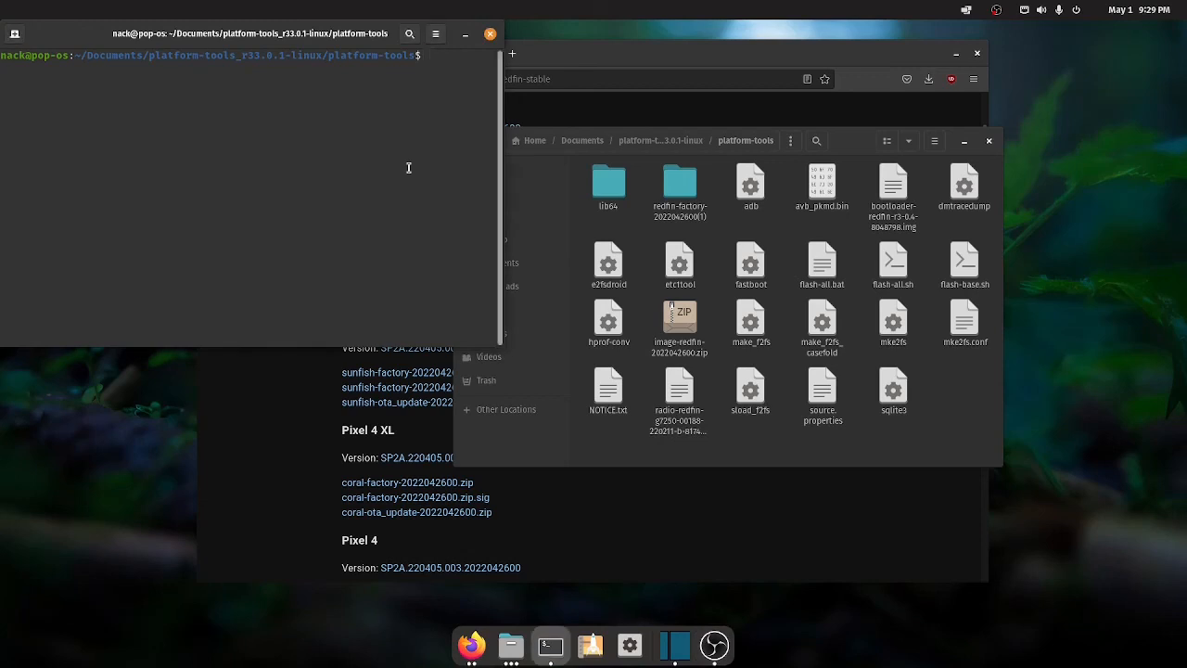
After fastboot isn't found, list the parent folder and export PATH="$PWD/platform-tools:$PATH".
text(f)
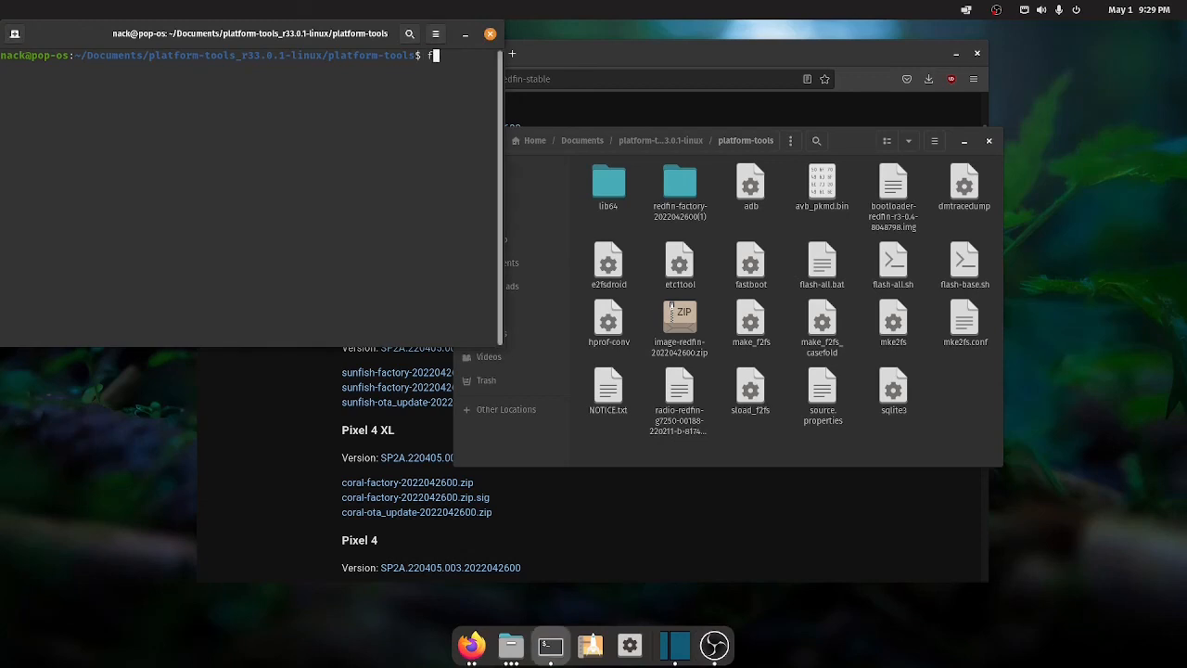
text(astboot flashing lock)
text(cd ..)
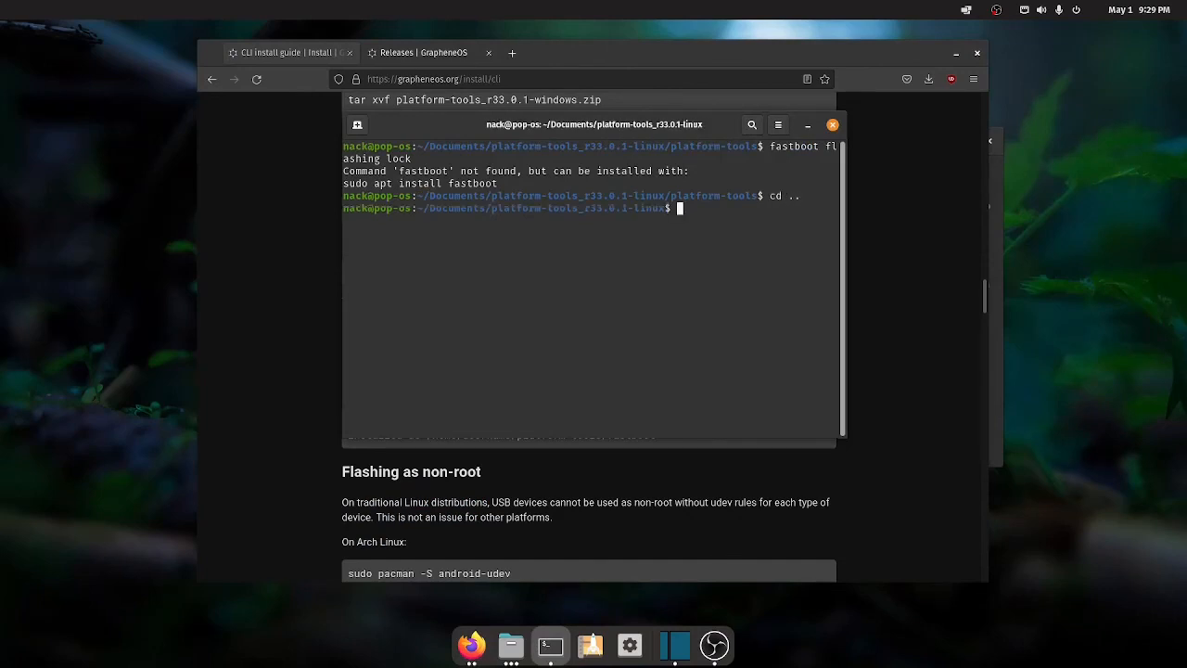
text(ls)
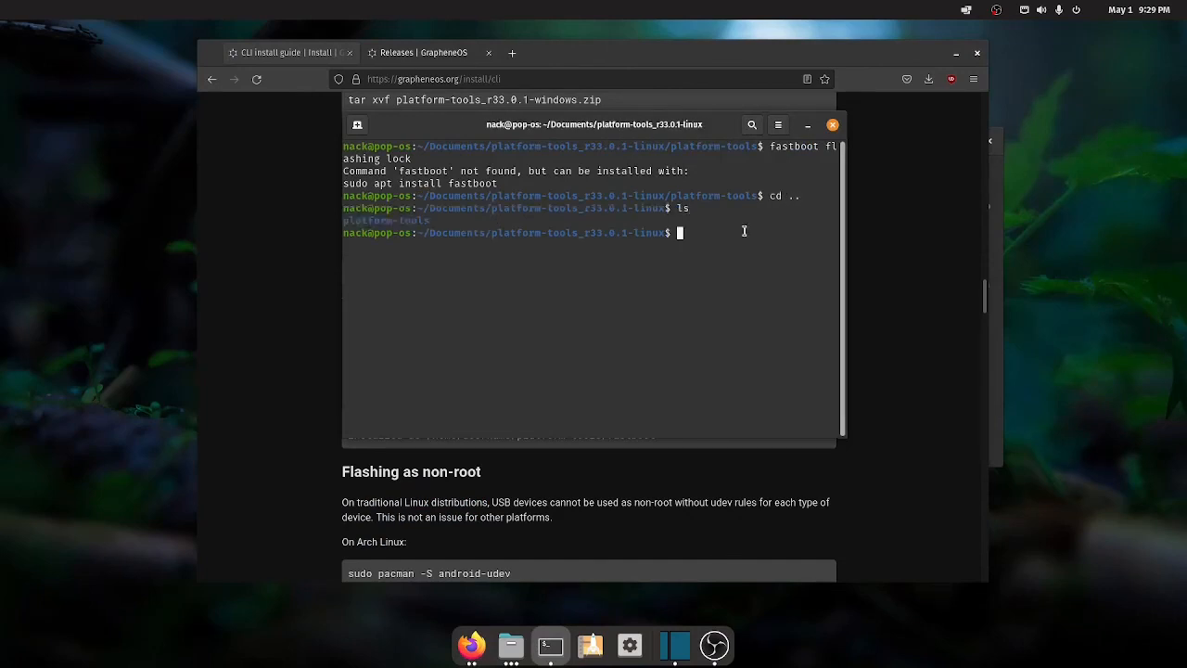
text(export PATH="$PWD/platform-tools:$PATH")
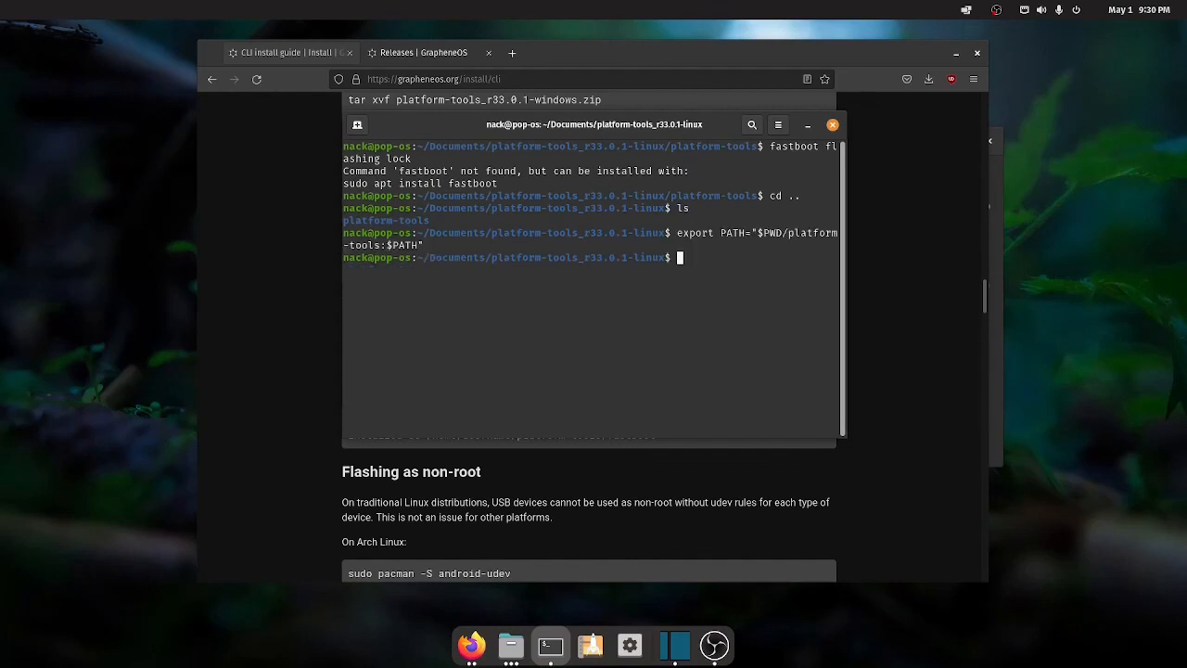
Enter the fastboot flashing lock command to relock the bootloader.
text(fastboot)
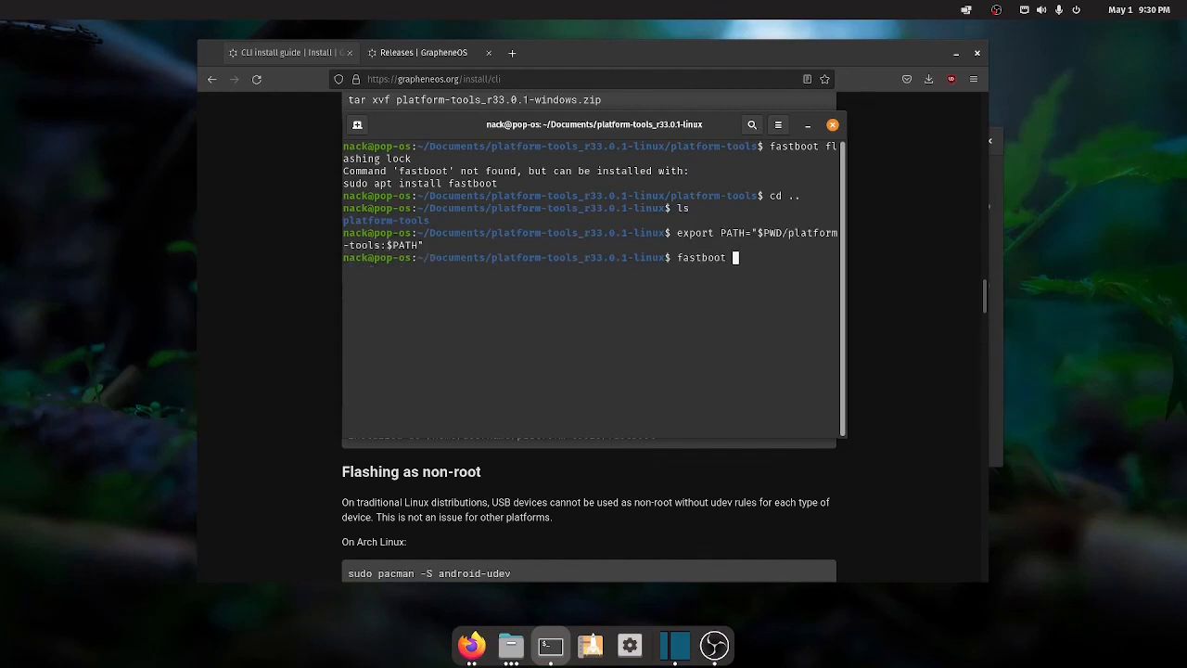
text(flashing lock)
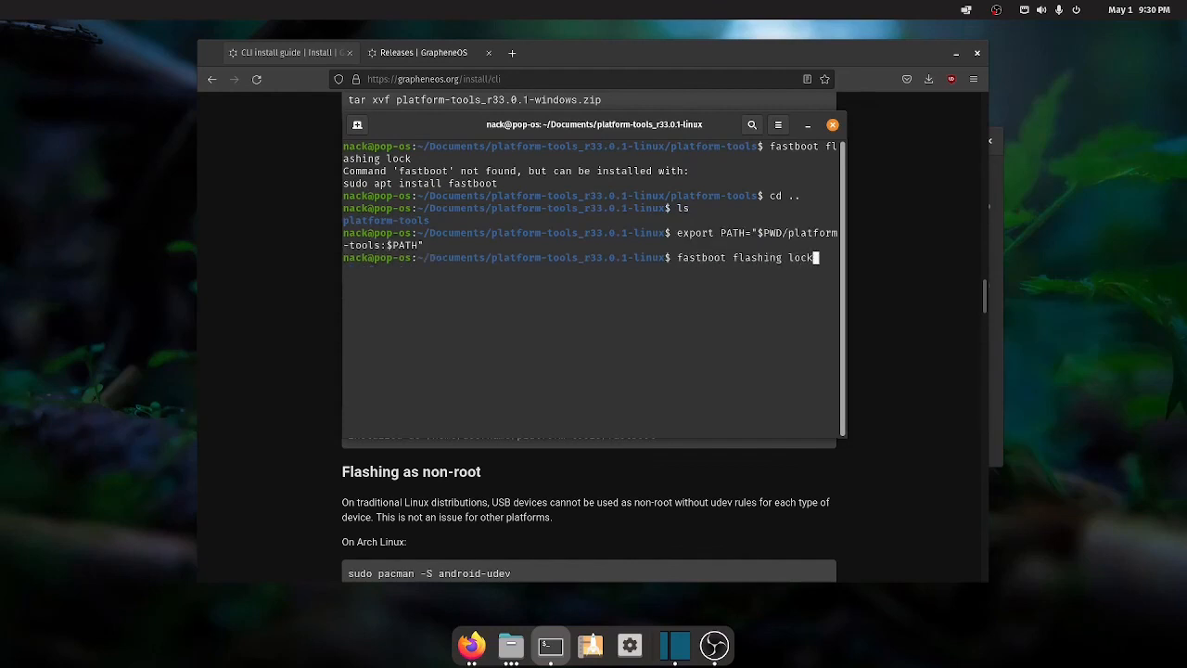